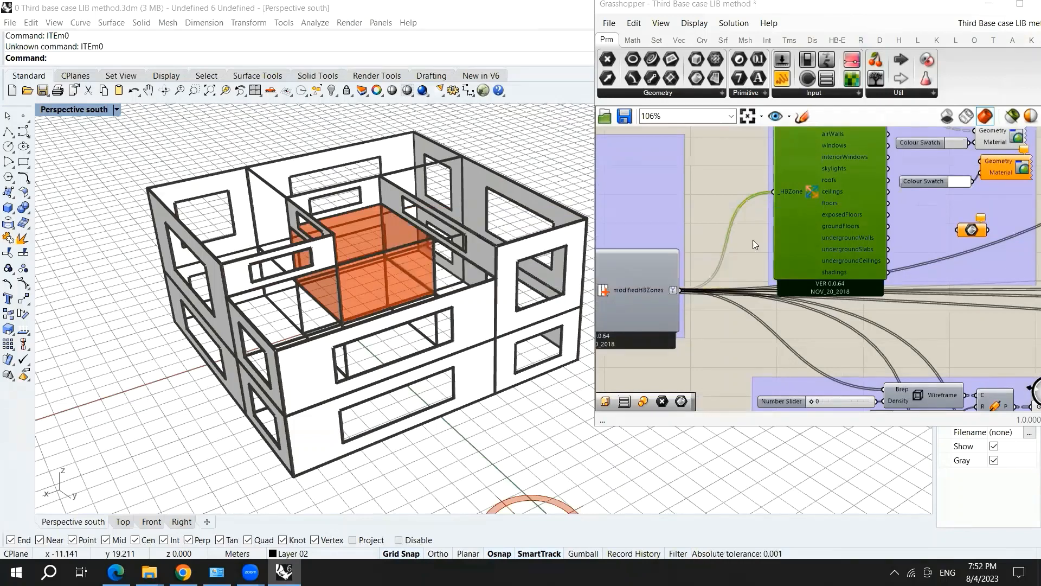
mouse_move(733, 270)
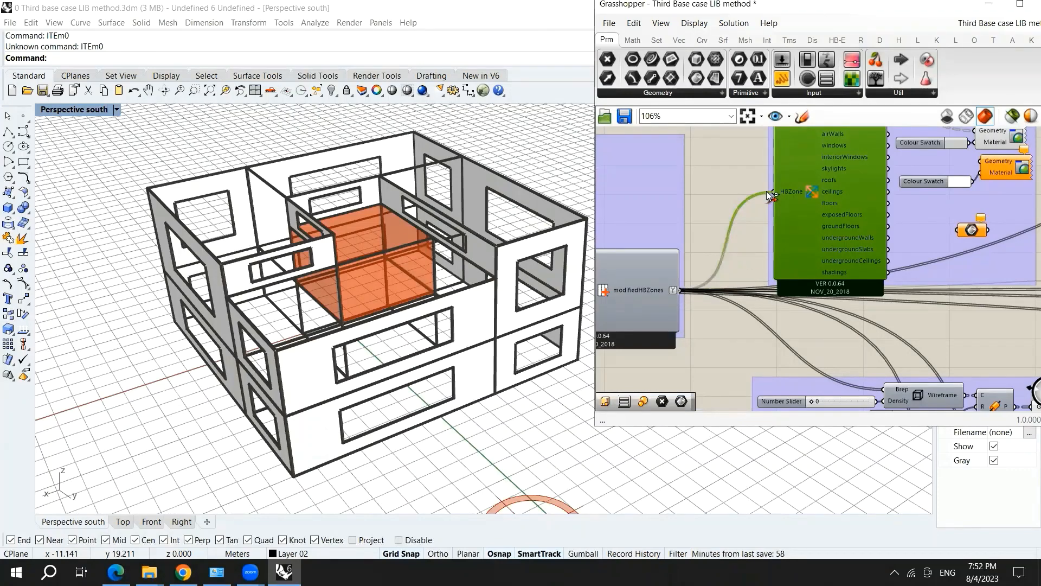
mouse_move(808, 224)
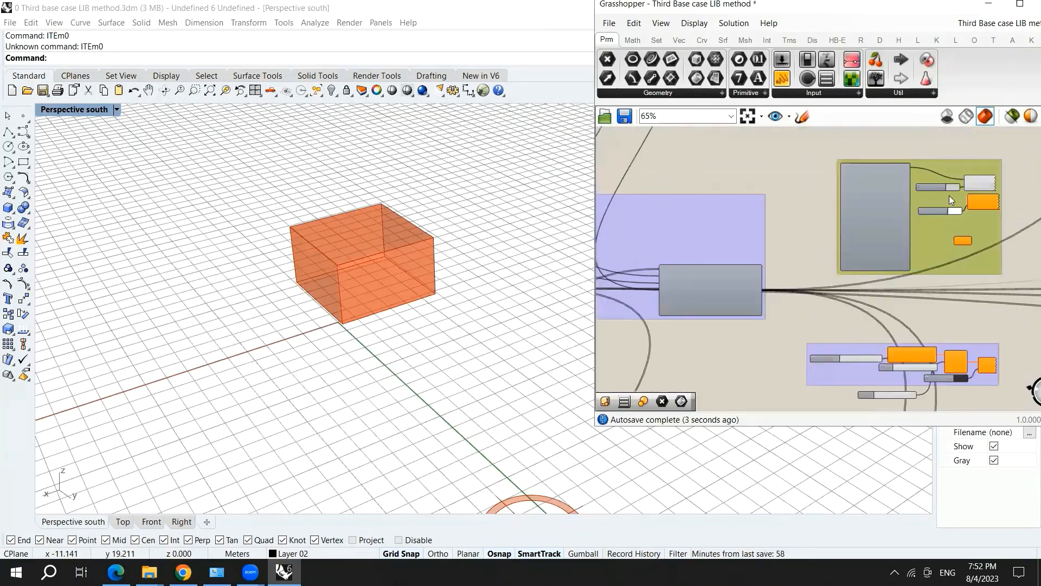
- Bring the Decompose zone and Custom Preview components into view and close the Colour Swatch picker
scroll(down, 3)
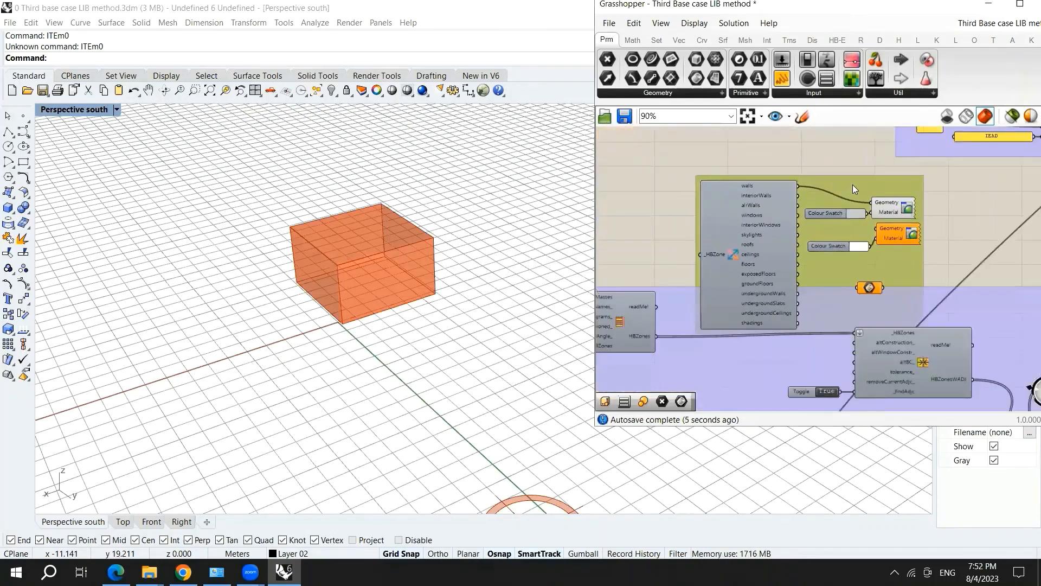
scroll(up, 3)
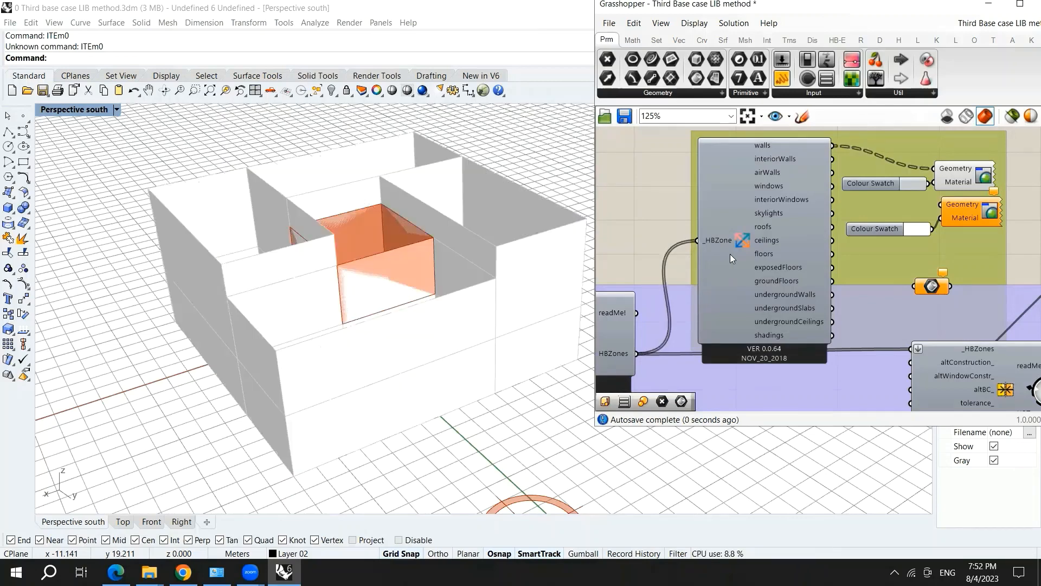
scroll(down, 3)
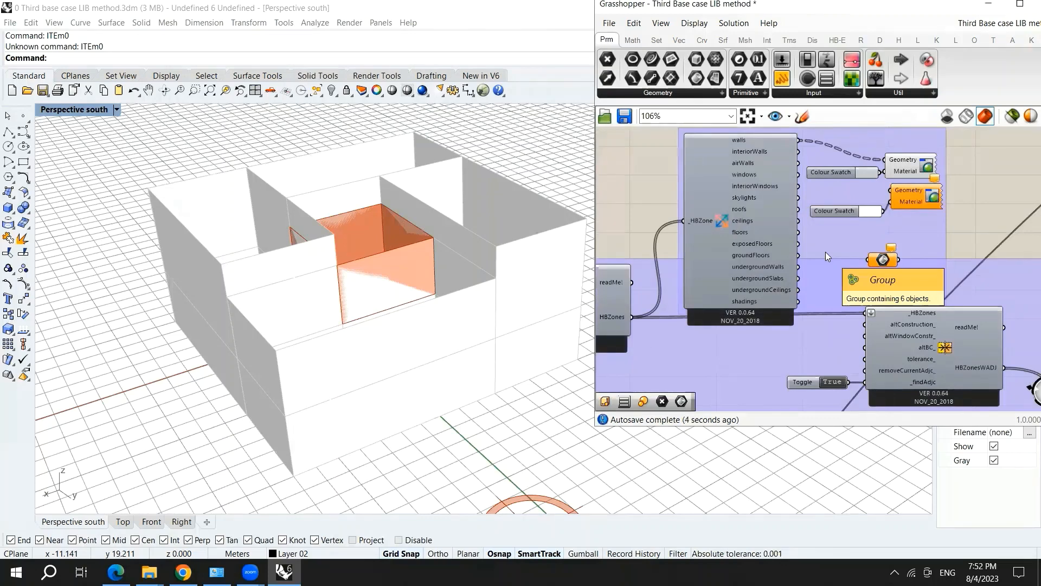
scroll(down, 3)
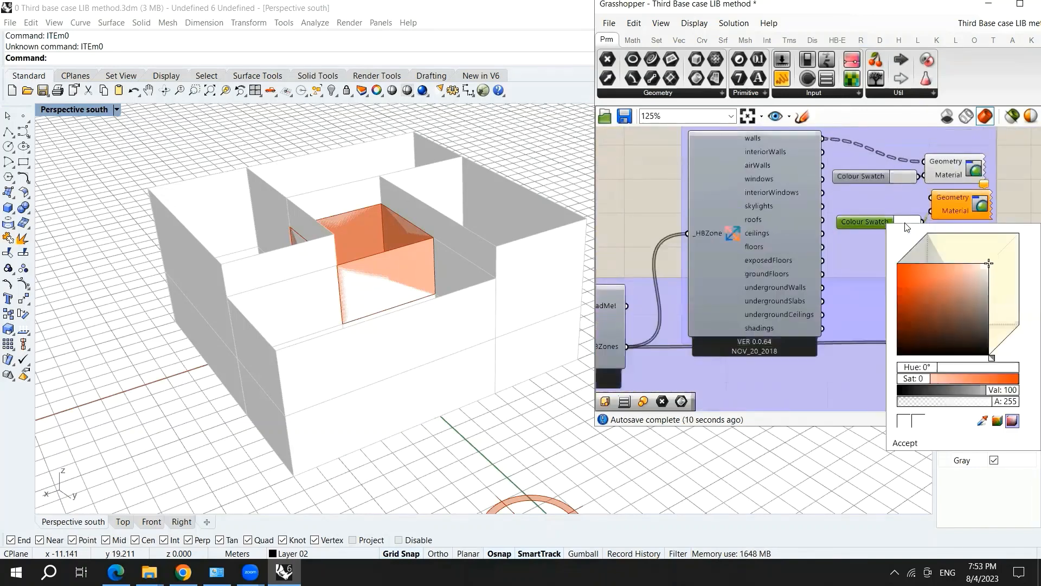
click(910, 278)
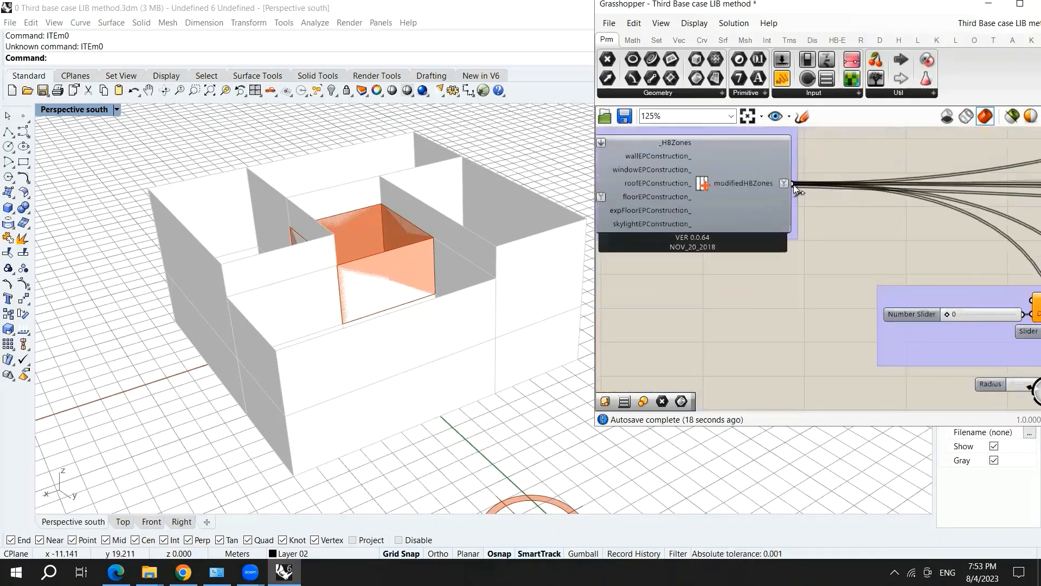
- Navigate to the Wireframe/Pipe preview group so zones render as thick black wireframes
scroll(down, 3)
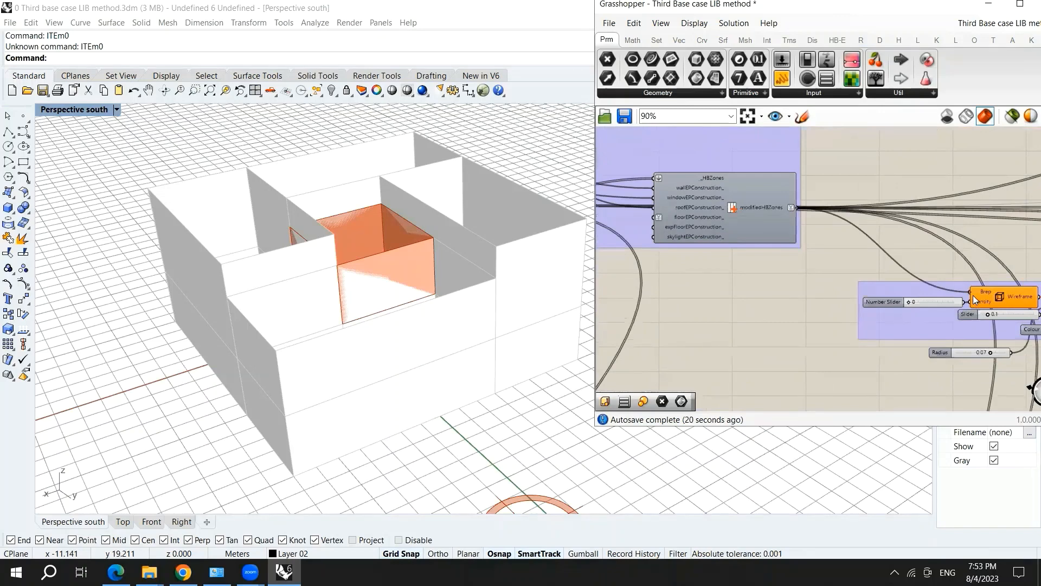
mouse_move(943, 228)
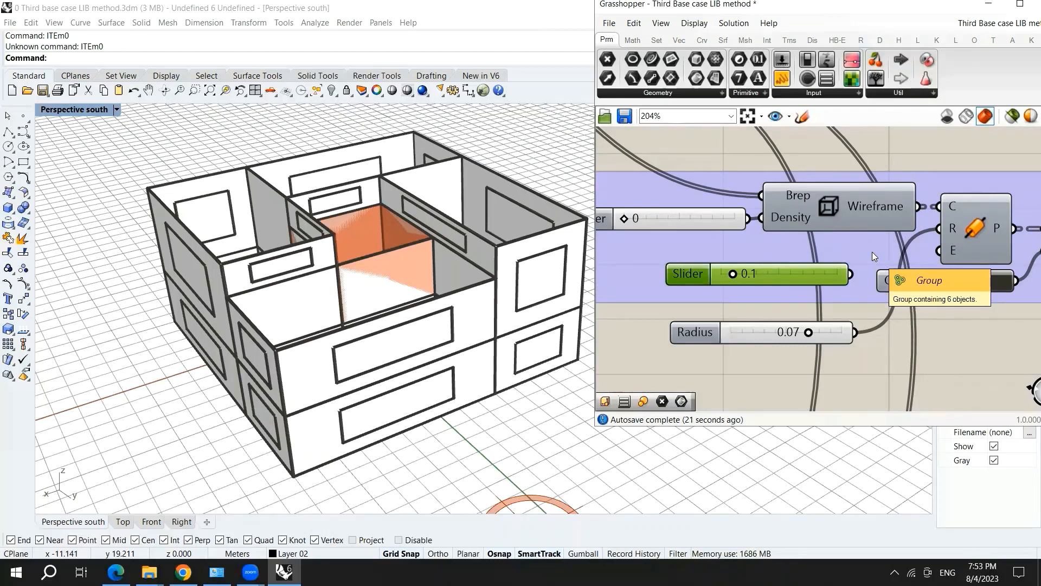
scroll(down, 3)
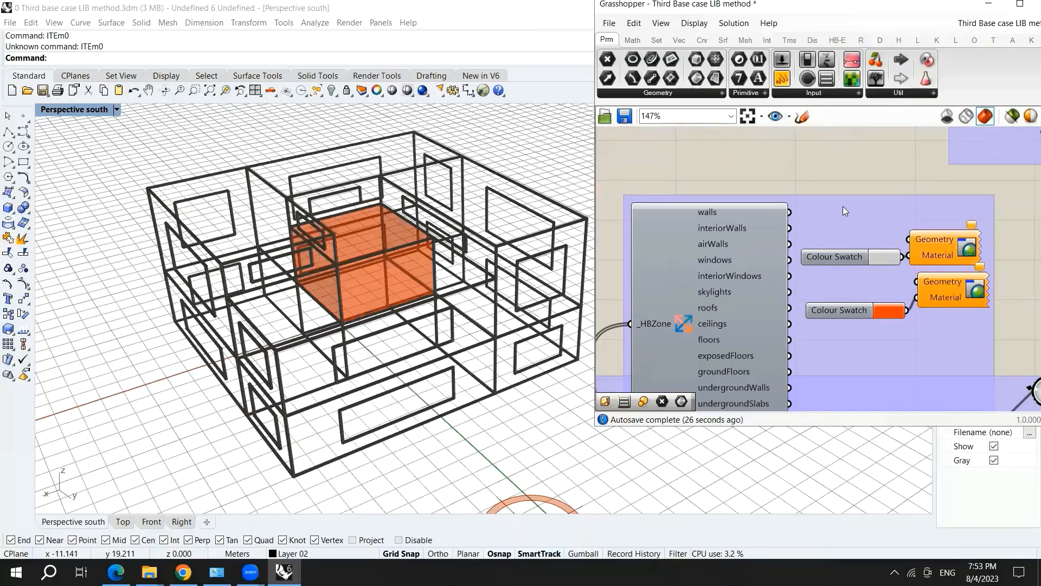
- Switch the massing list item's preview off and recompute the definition for orange walls
scroll(down, 3)
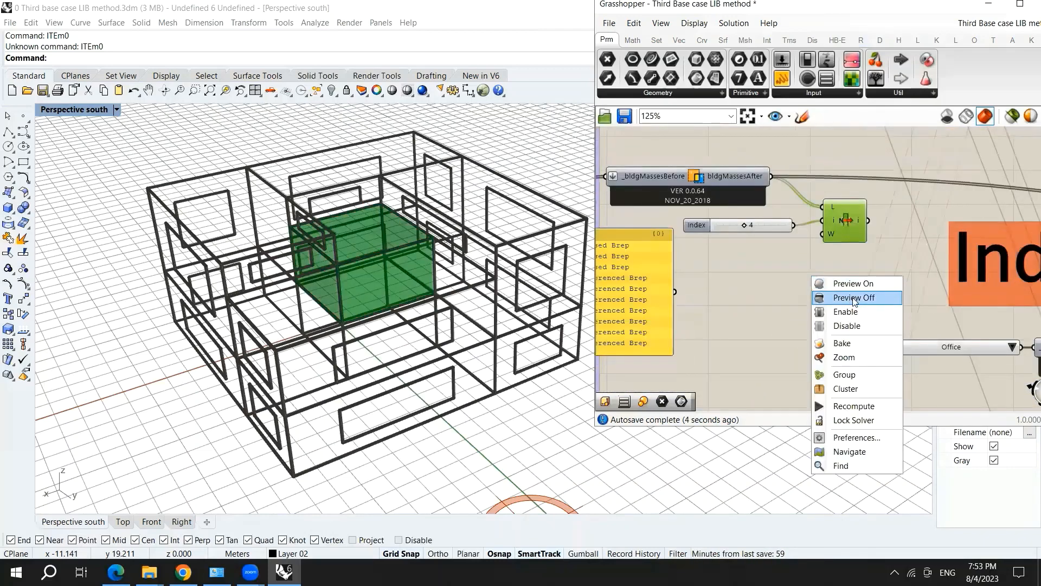
click(853, 296)
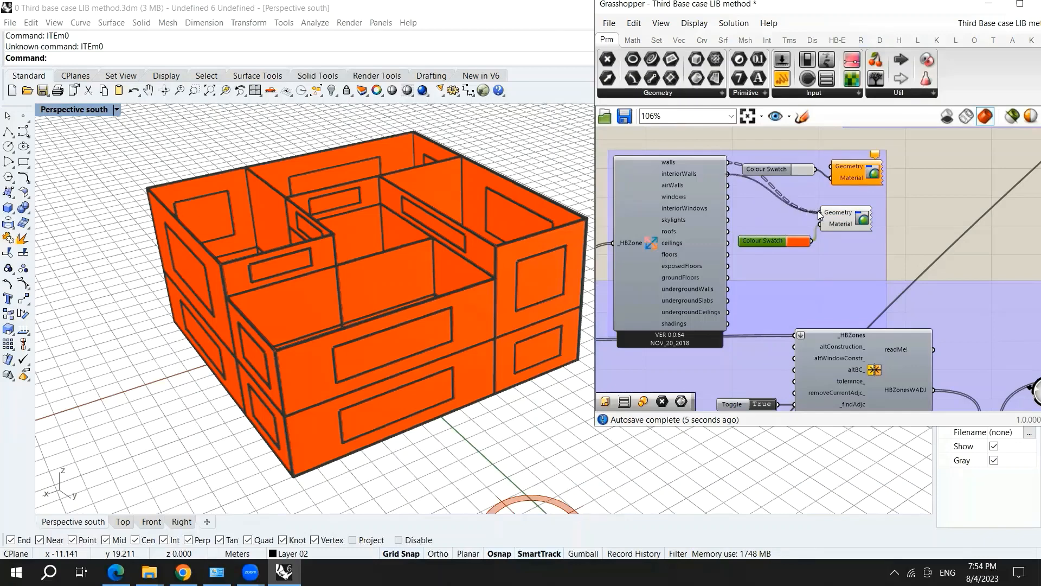
mouse_move(815, 230)
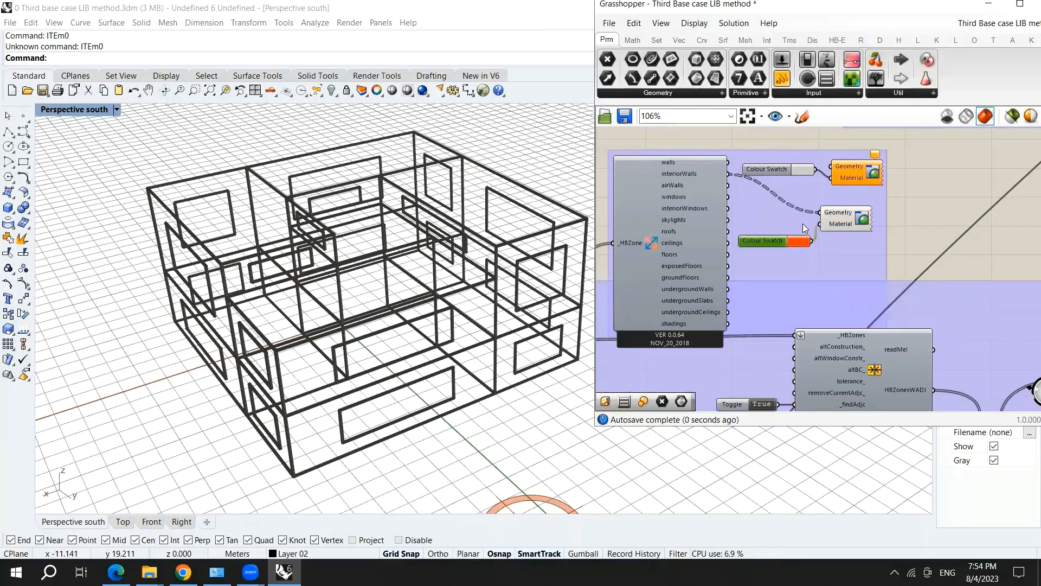
click(733, 23)
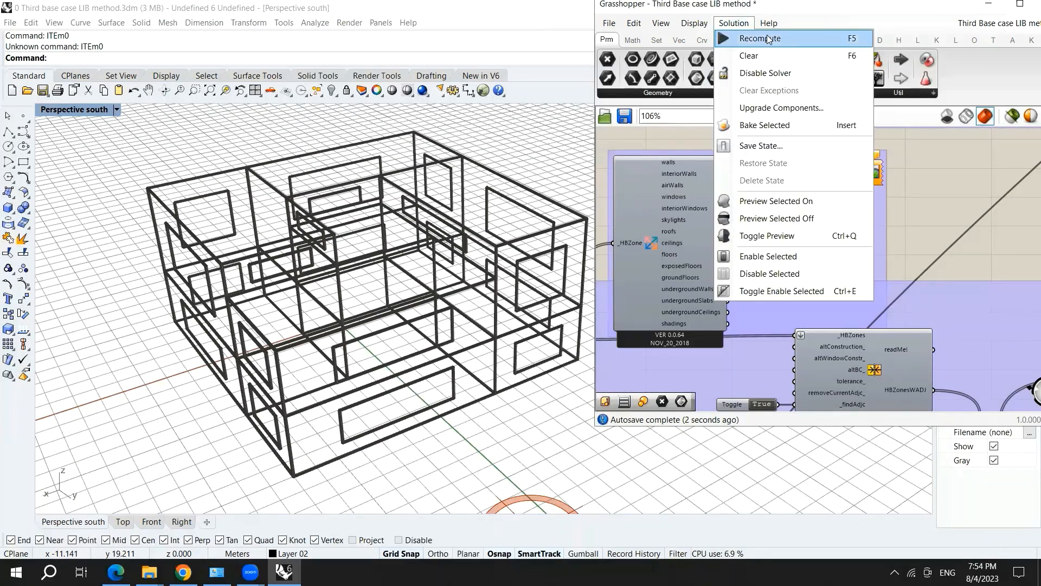
click(757, 38)
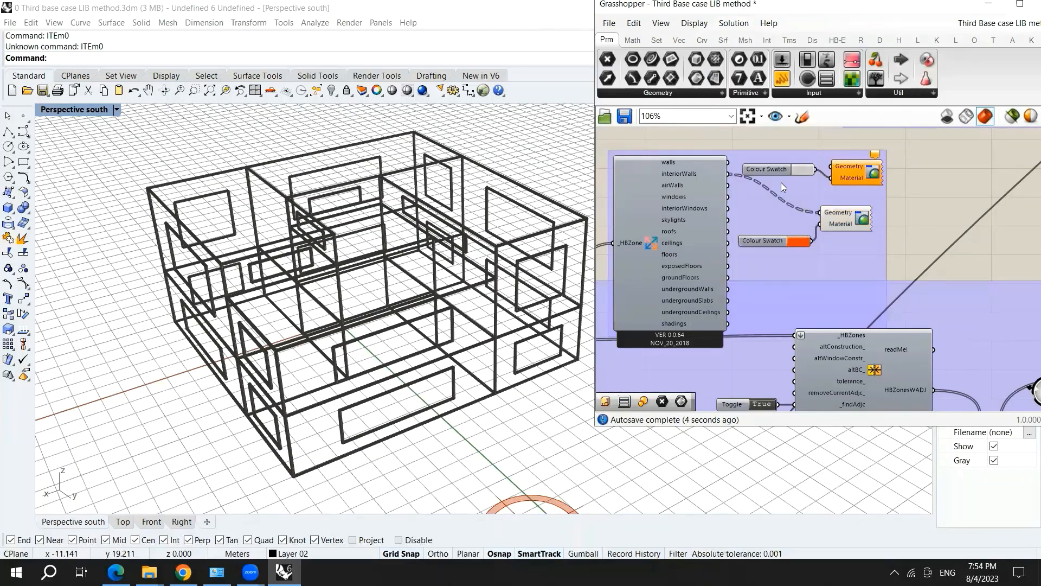
scroll(down, 3)
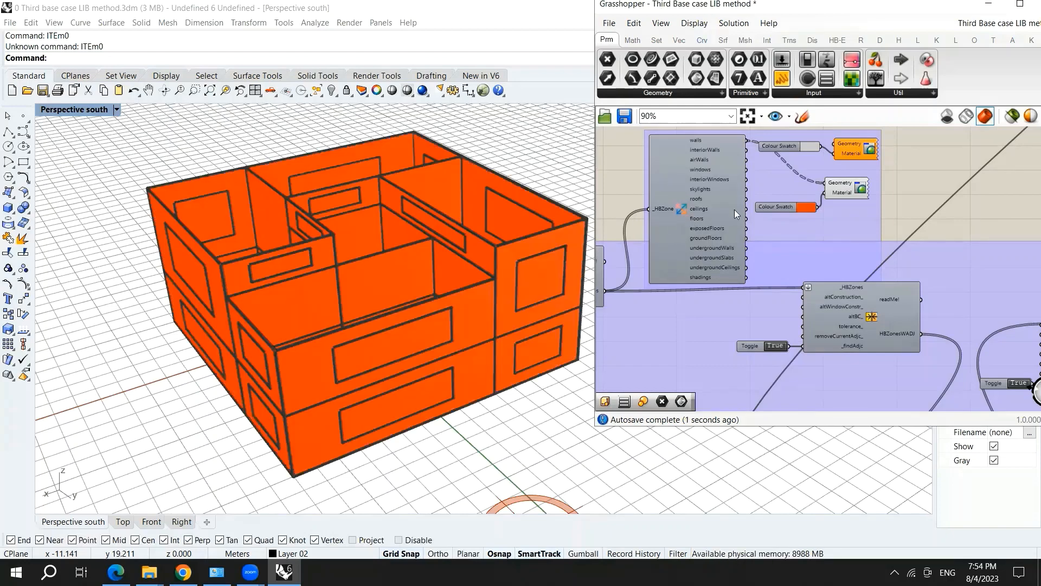
- Move Solve Adjacencies left and flip its Boolean Toggle False then True to re-solve
scroll(down, 3)
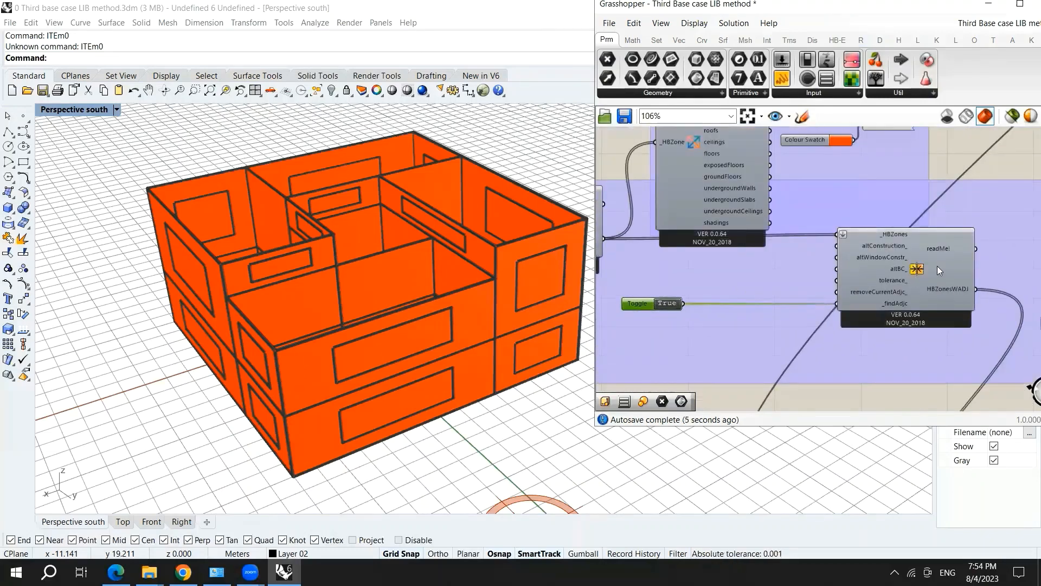
drag(906, 275, 800, 278)
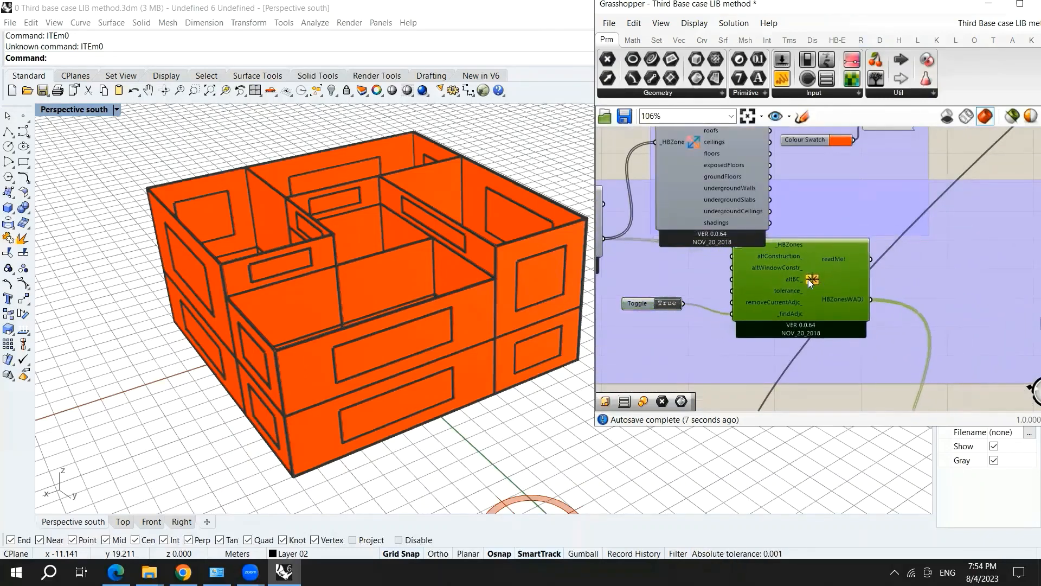
mouse_move(813, 278)
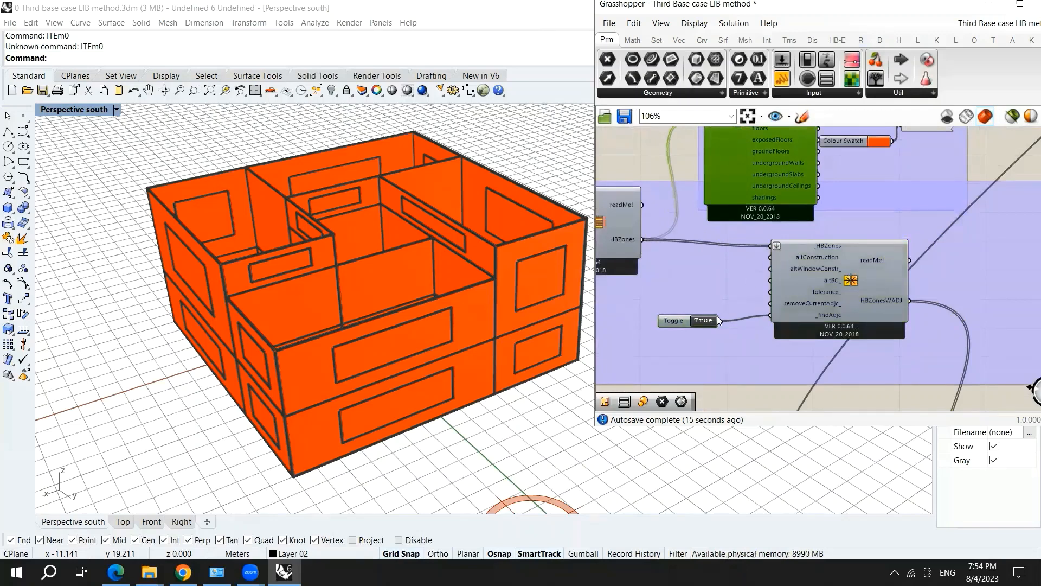
click(702, 320)
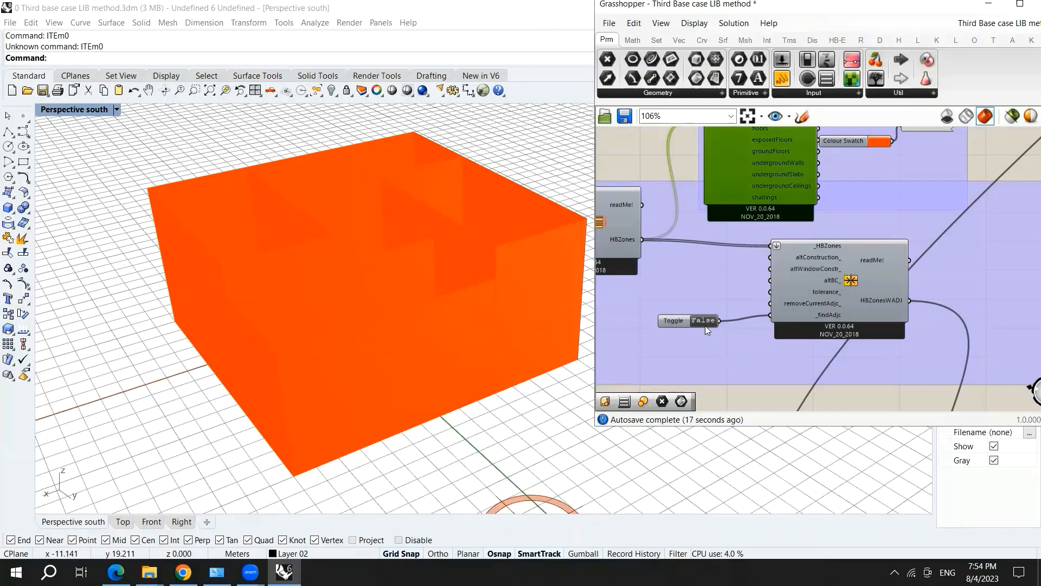
click(703, 321)
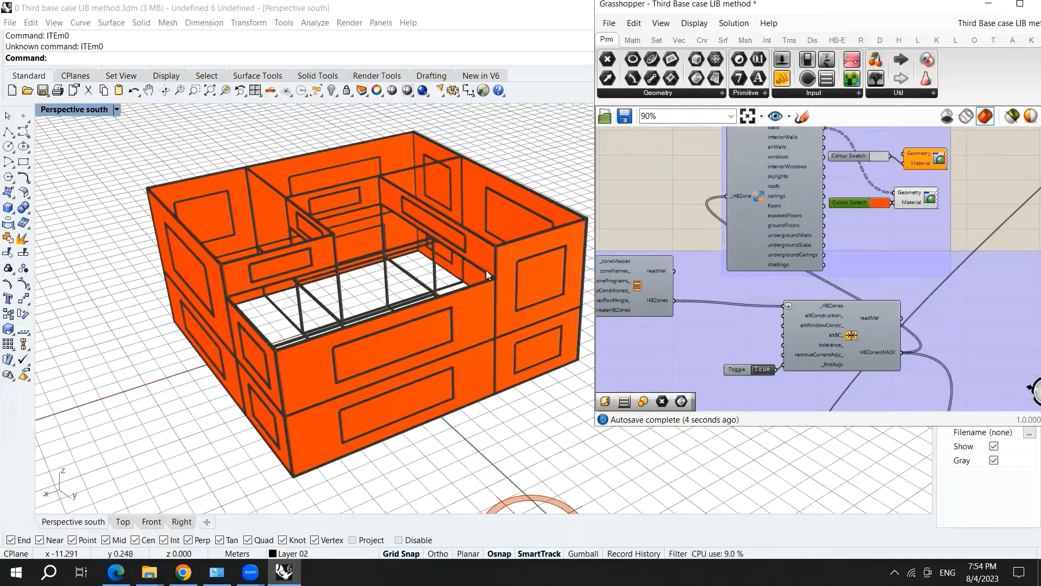
mouse_move(399, 228)
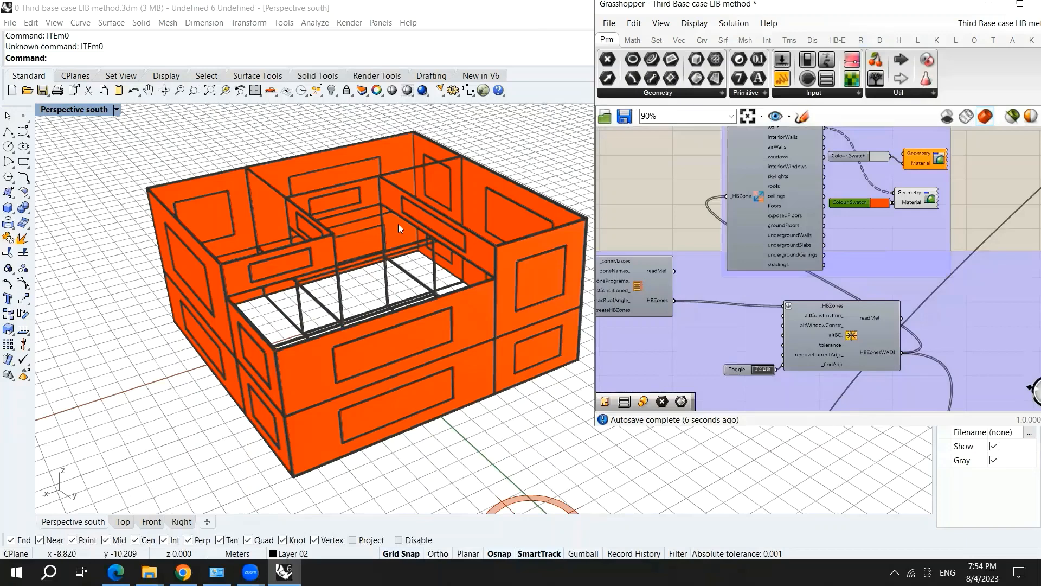
mouse_move(460, 269)
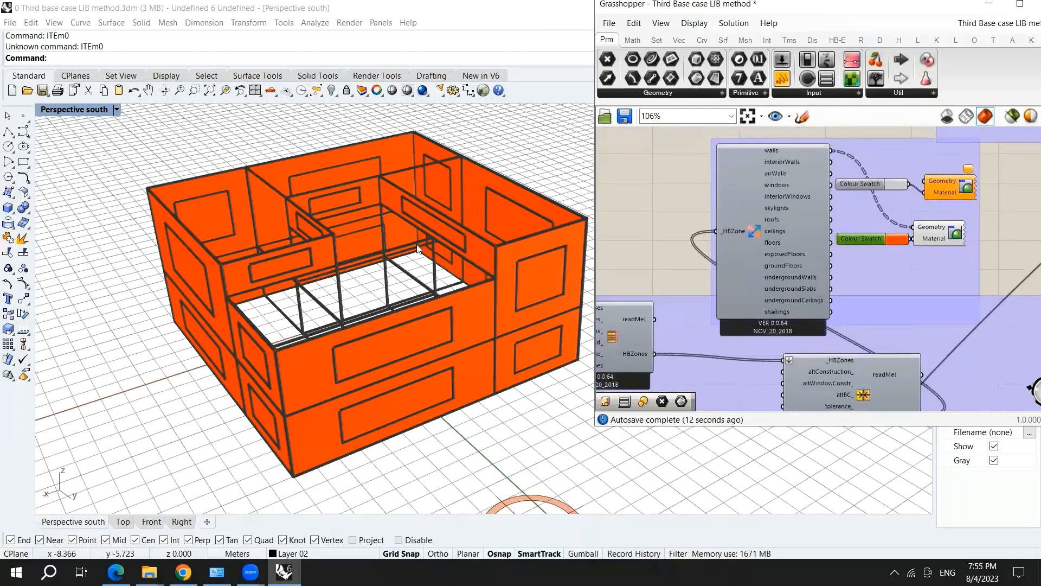
mouse_move(843, 174)
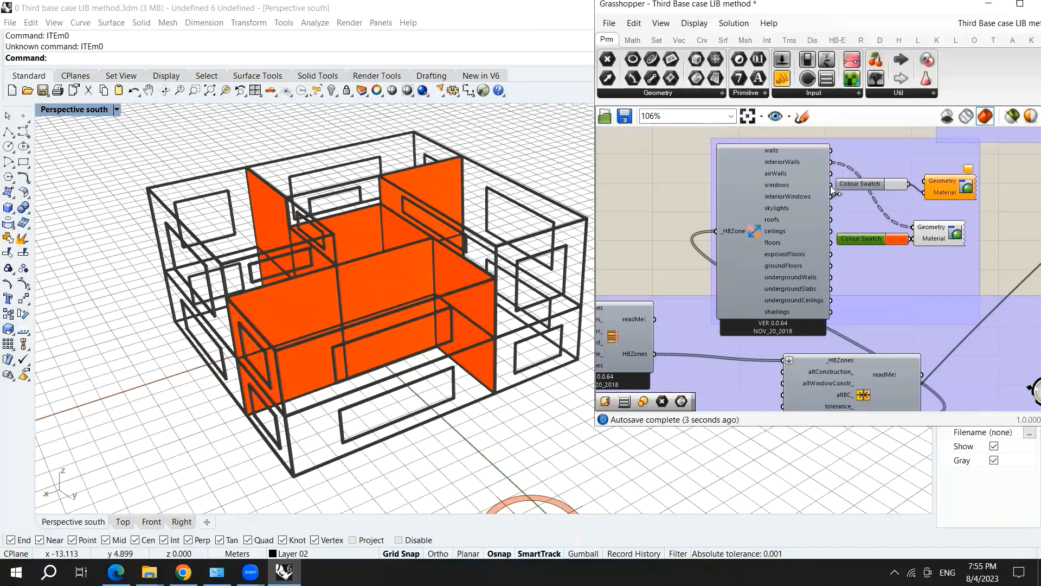
mouse_move(916, 228)
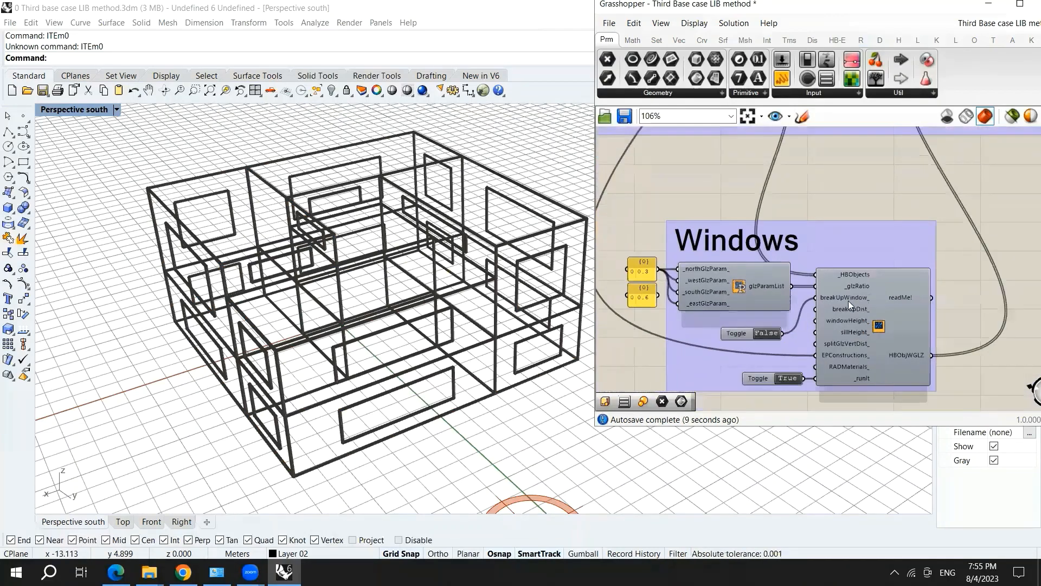
- Set the breakUpWindow_ toggle to False so each wall gets one single window
scroll(down, 3)
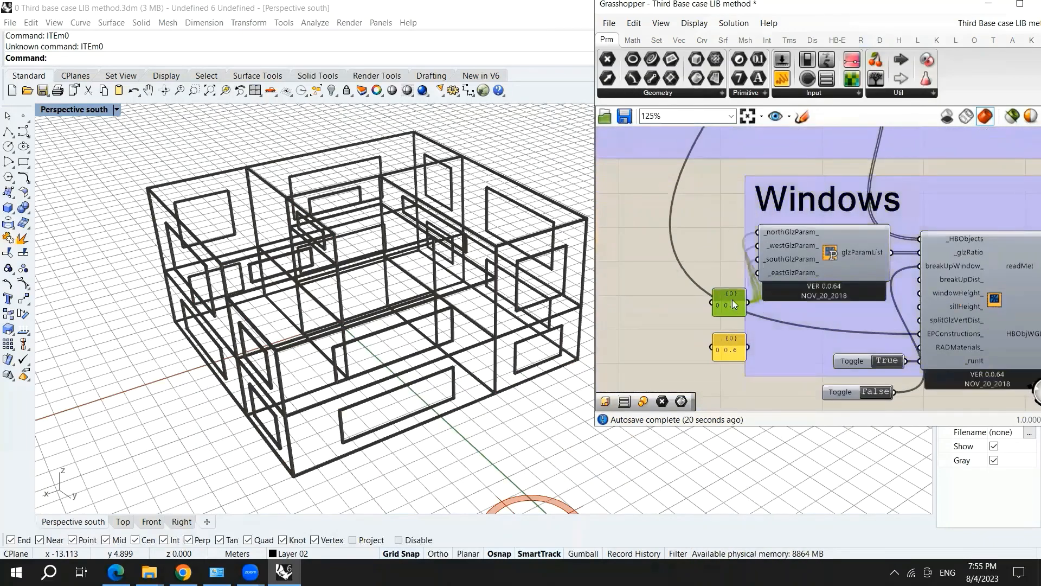
drag(729, 302, 705, 224)
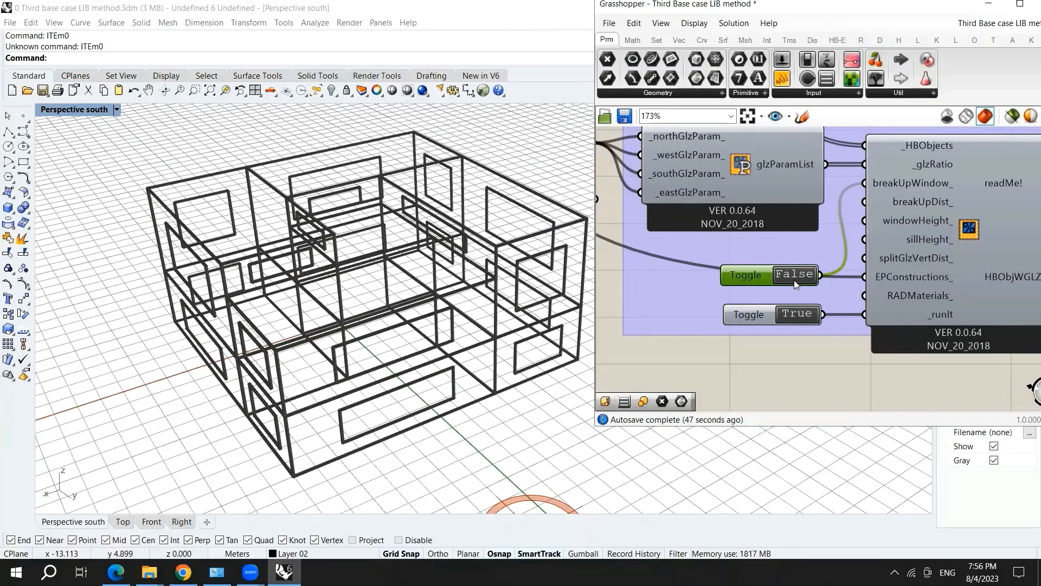
click(770, 274)
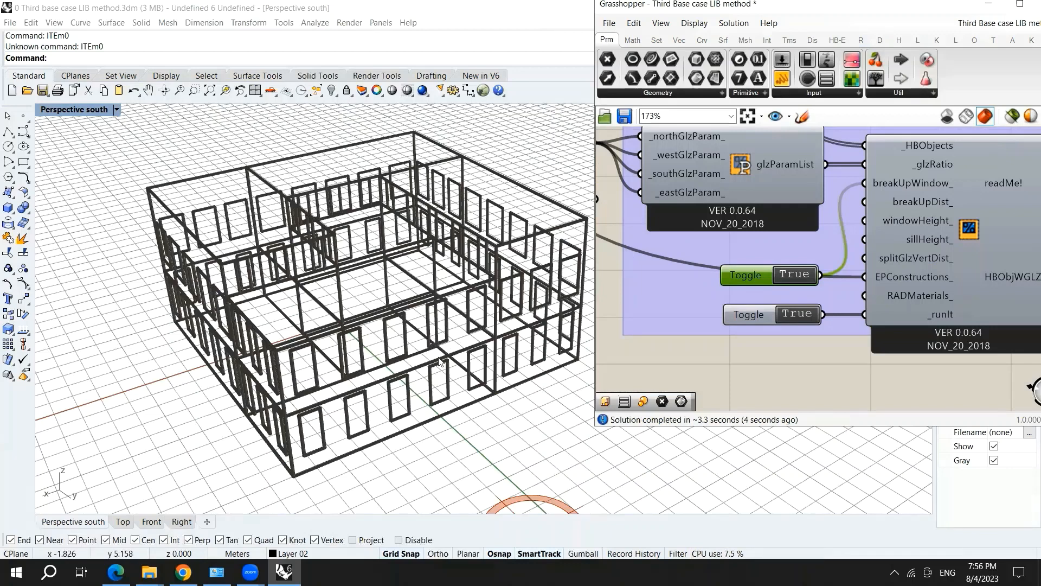
mouse_move(810, 269)
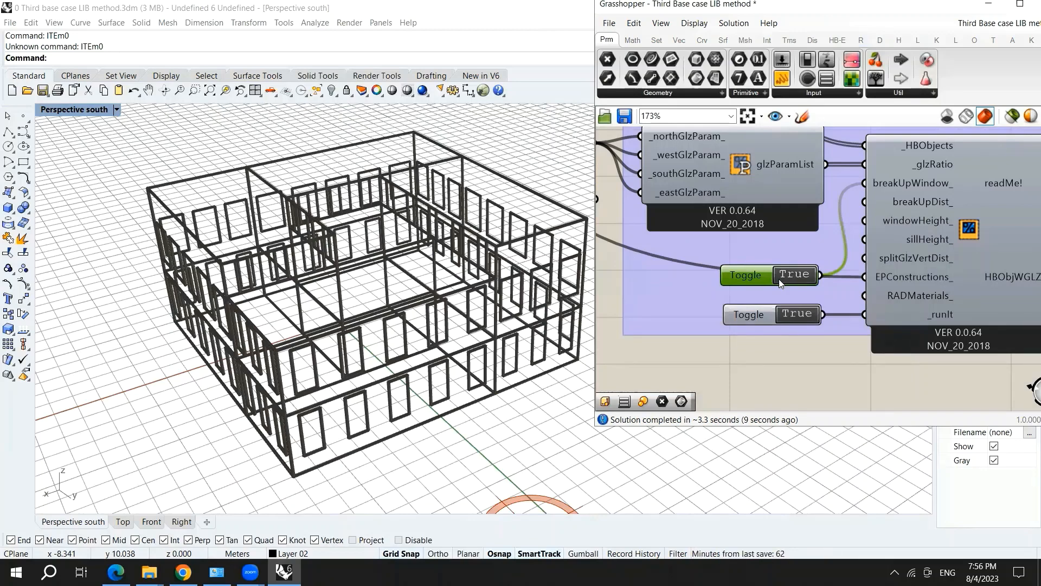
click(794, 275)
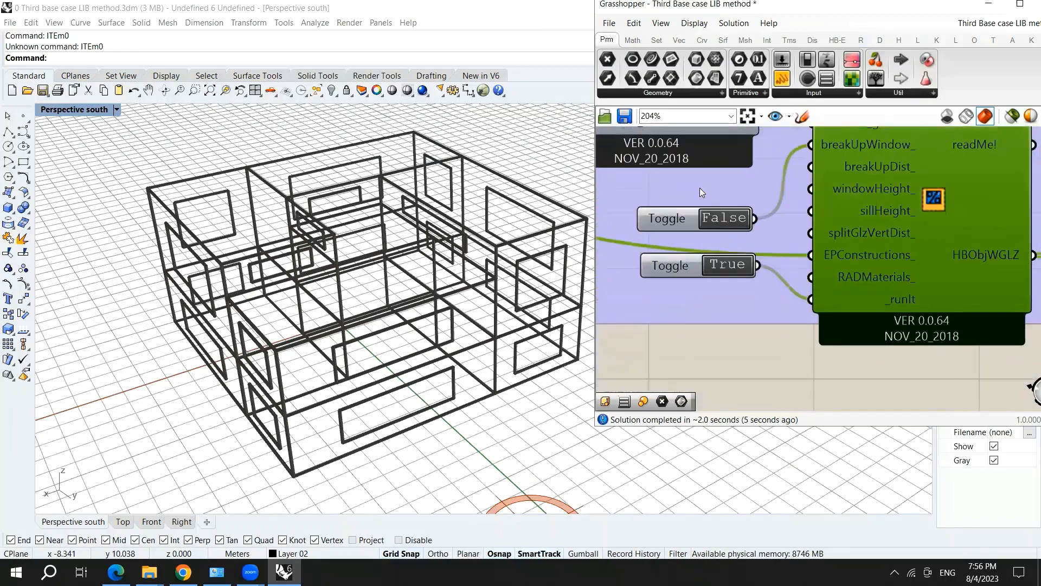
mouse_move(865, 192)
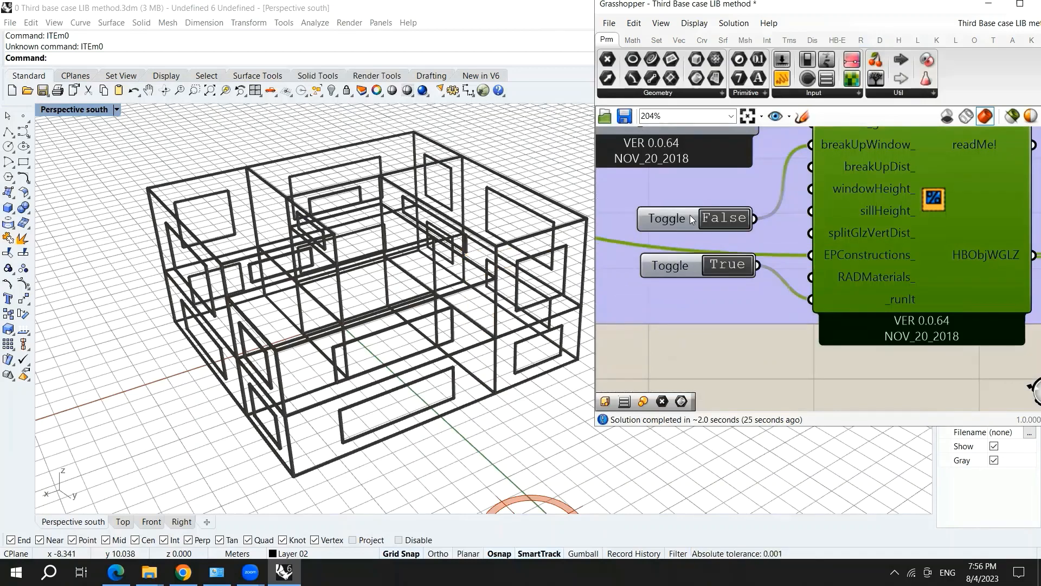
click(670, 265)
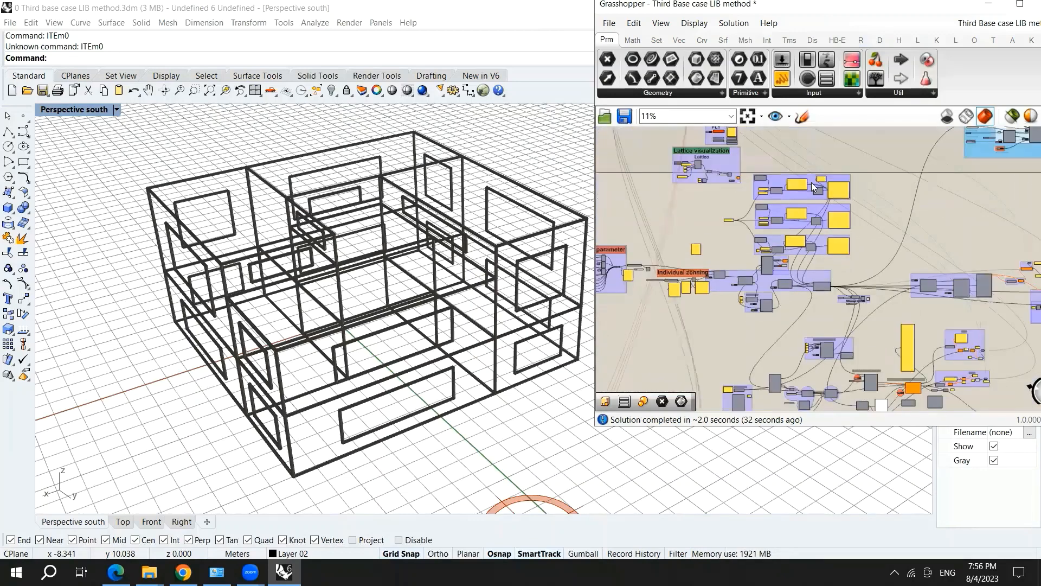
- Wire a sillHeight_ Number Slider at 1 into the glazing component
scroll(down, 3)
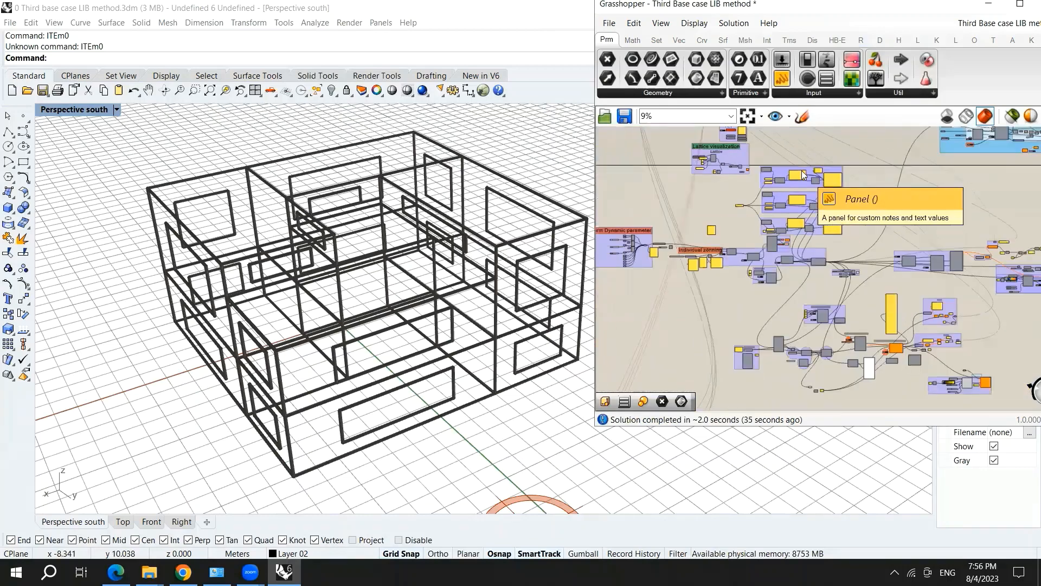
scroll(down, 3)
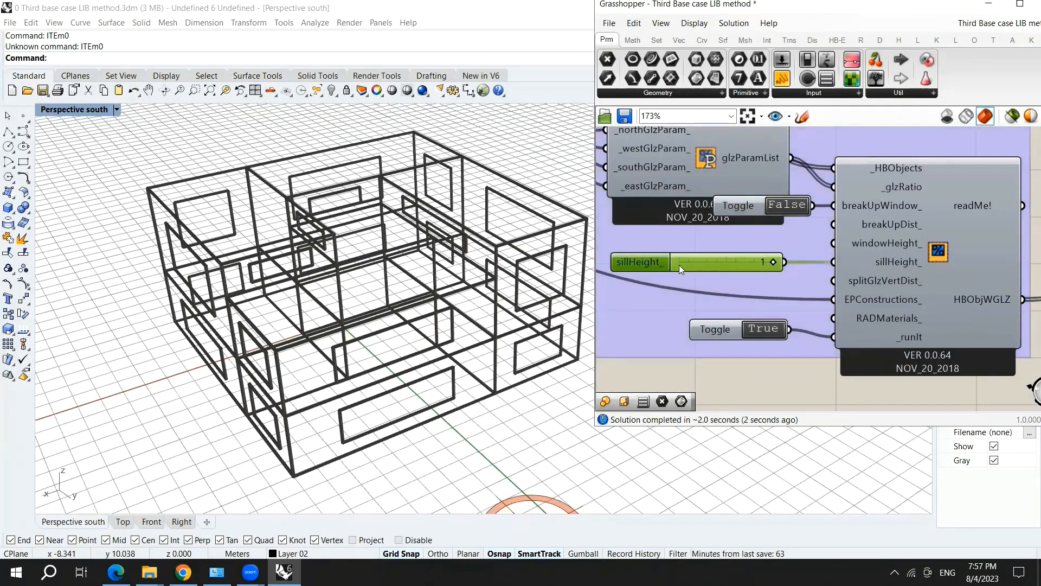
scroll(down, 3)
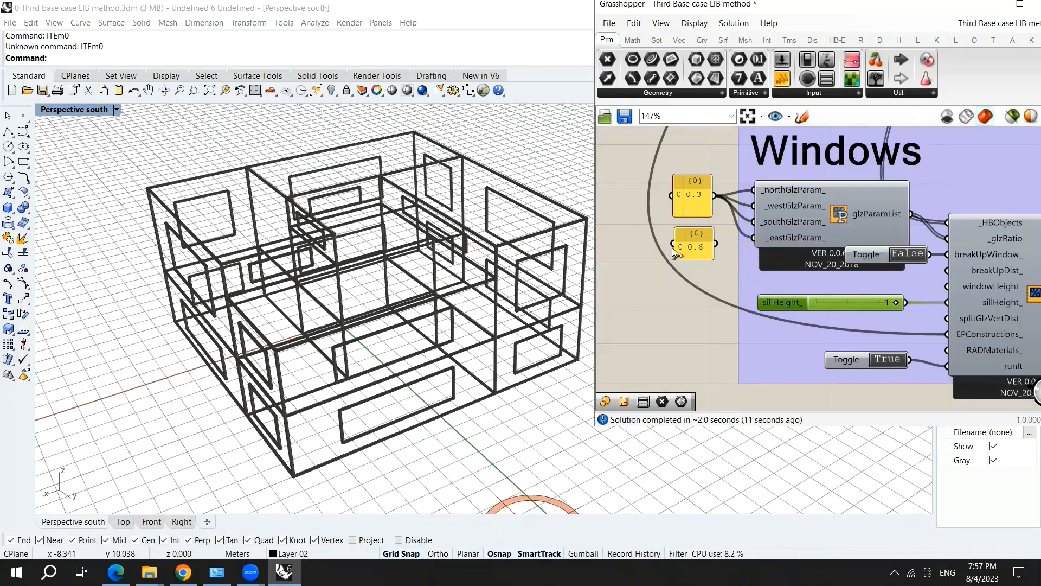
mouse_move(579, 101)
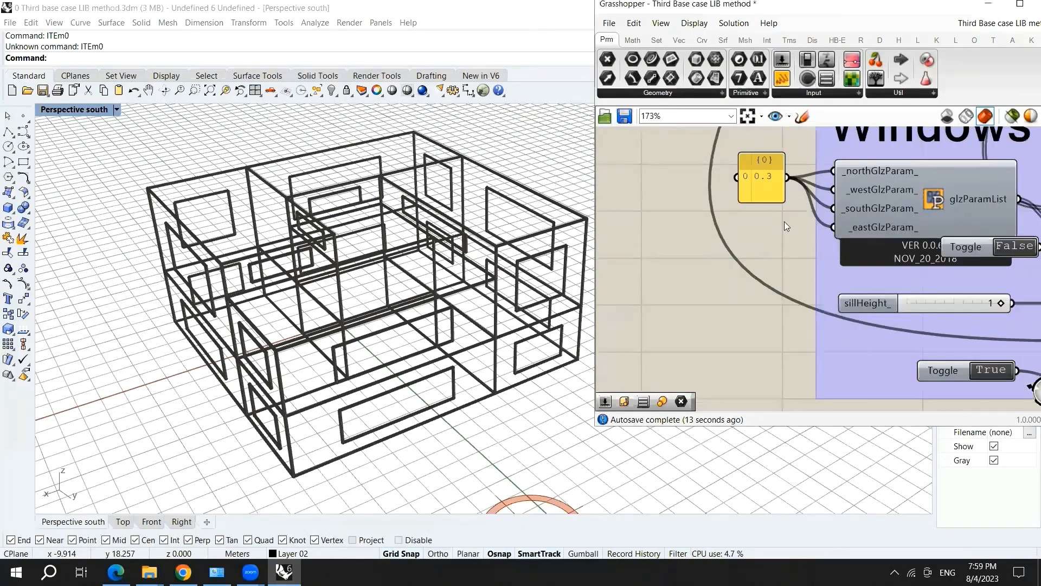
- Edit the glazing ratio panel to the list 0.3, 0.5, 0.7 and confirm it
double_click(761, 177)
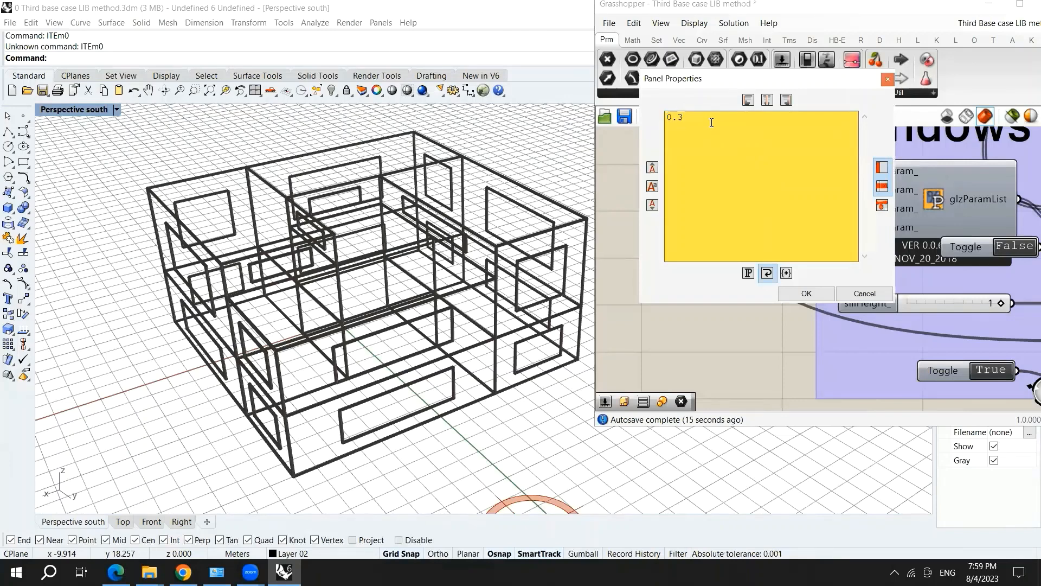
text(0.7)
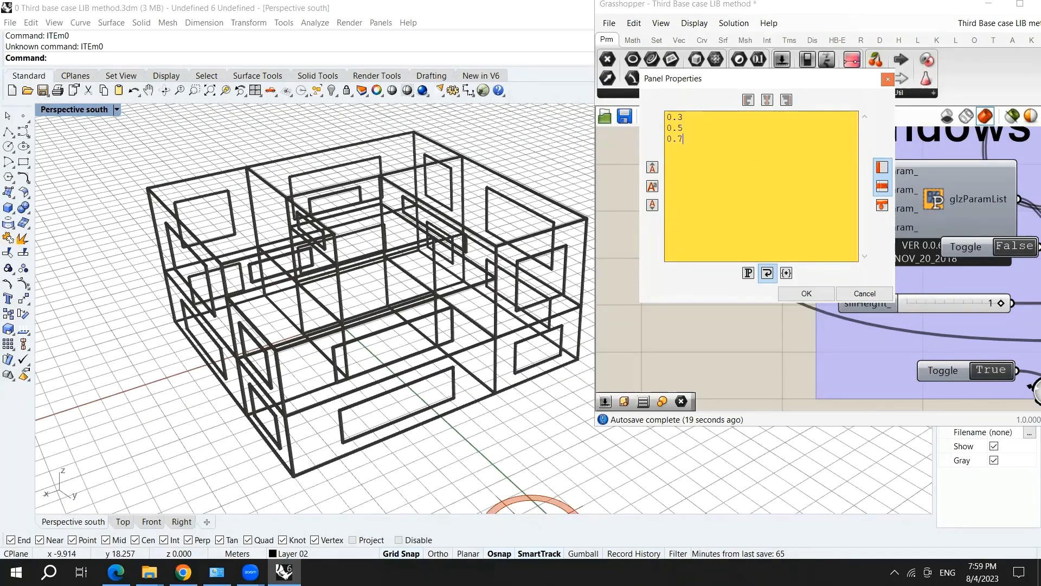
click(805, 293)
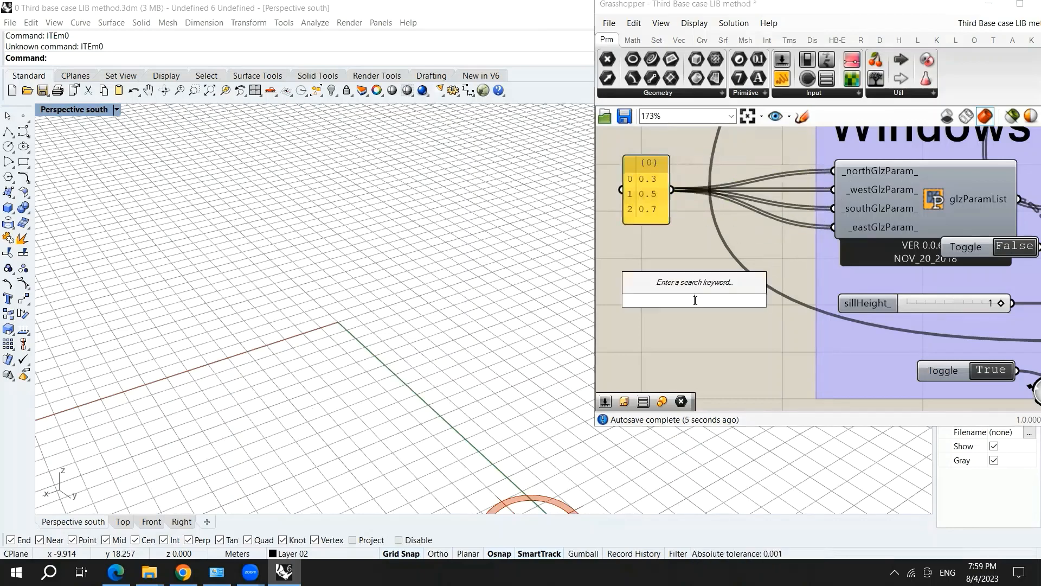
- Place a List Item component and feed the glazing ratio panel into its L input
text(list)
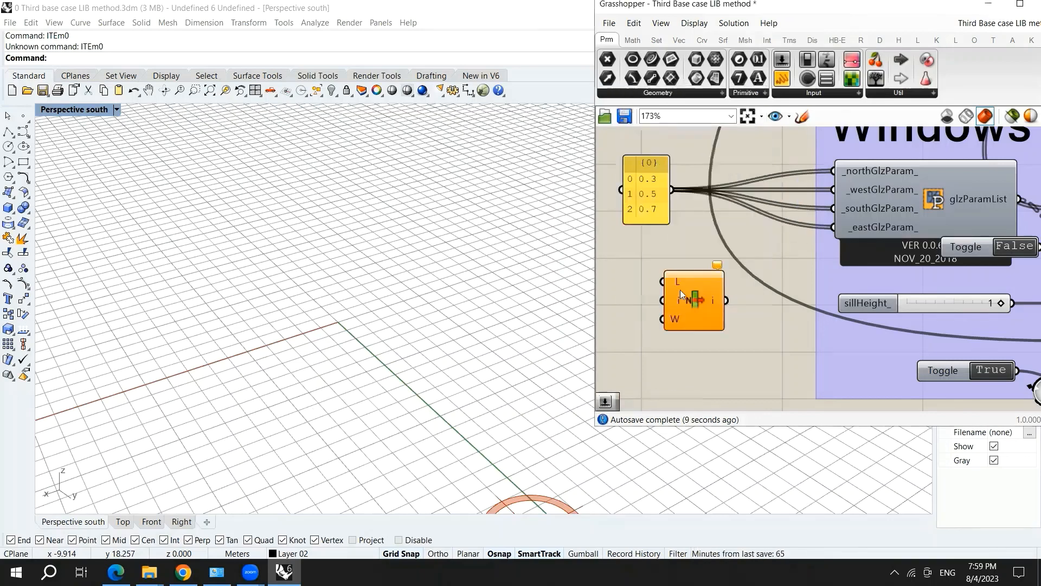
drag(692, 300, 737, 250)
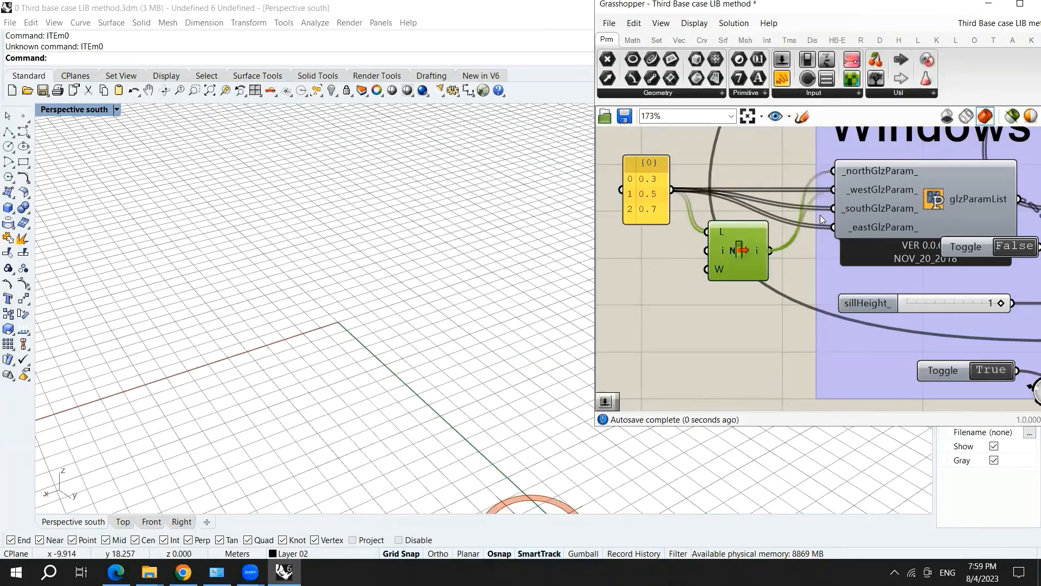
mouse_move(831, 218)
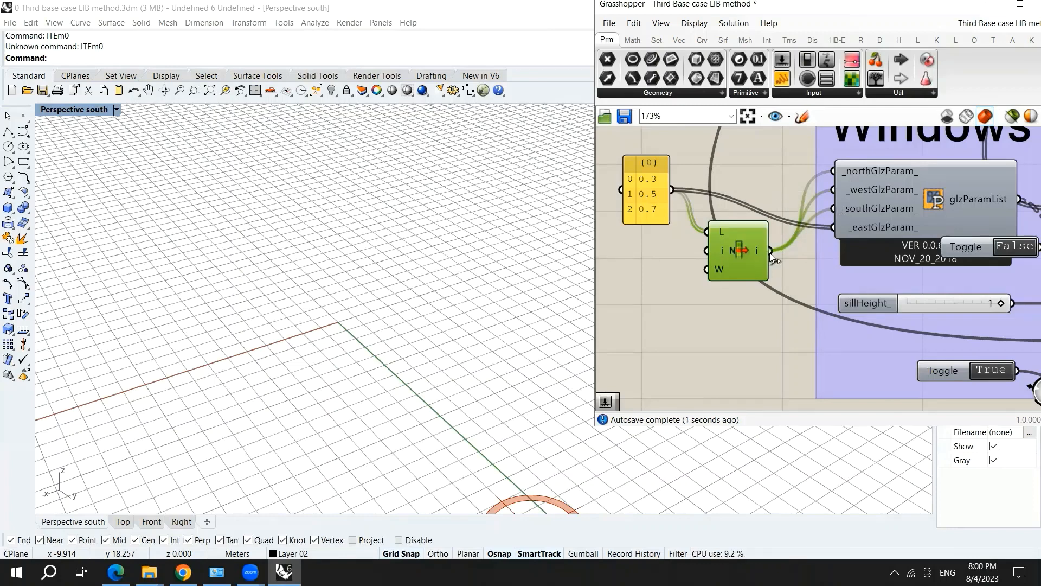
mouse_move(807, 233)
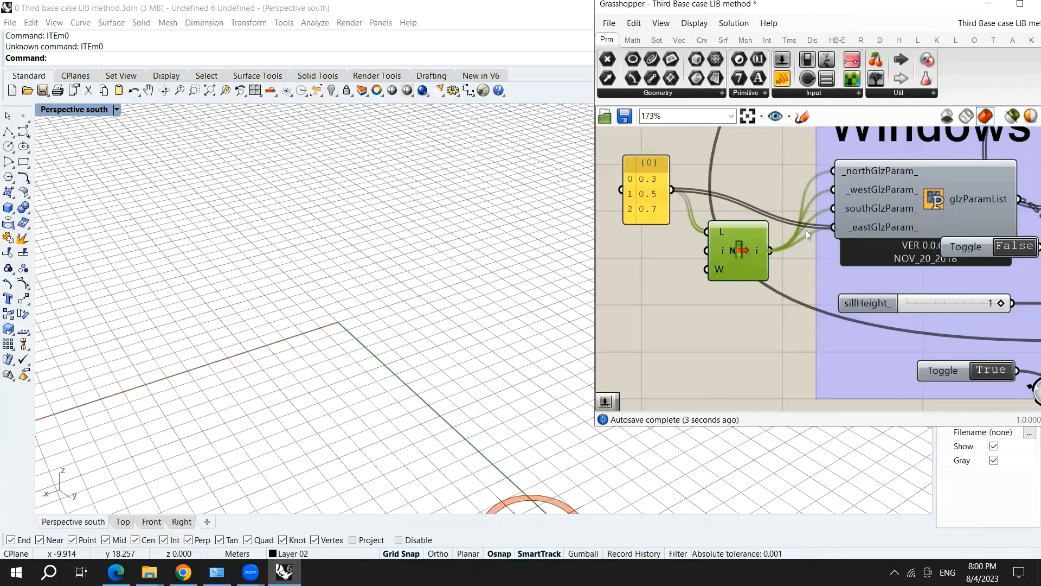
mouse_move(743, 201)
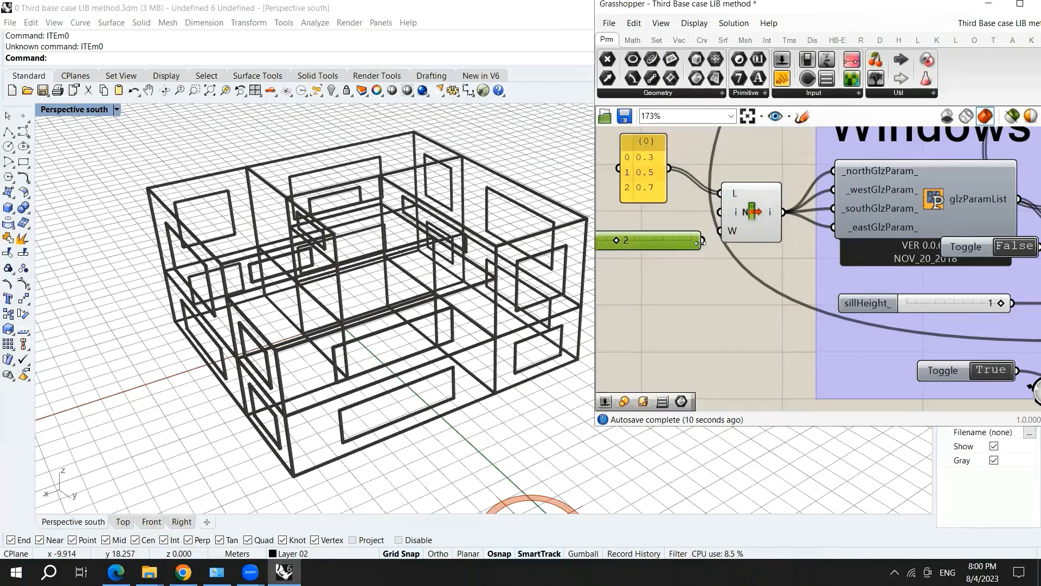
- Name the slider Index with Max 2, try the indices, then set it to 0
scroll(down, 3)
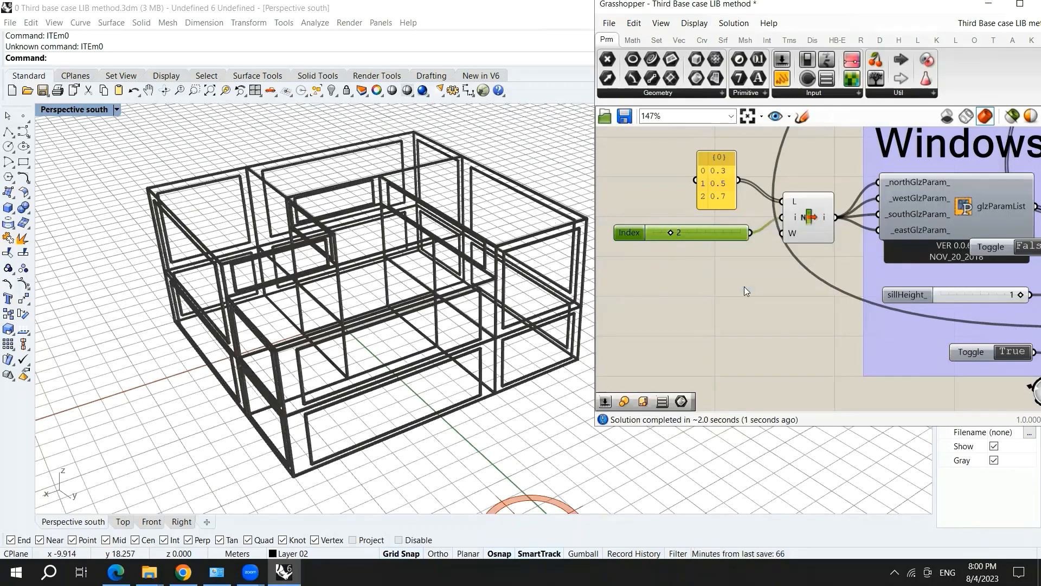
mouse_move(725, 275)
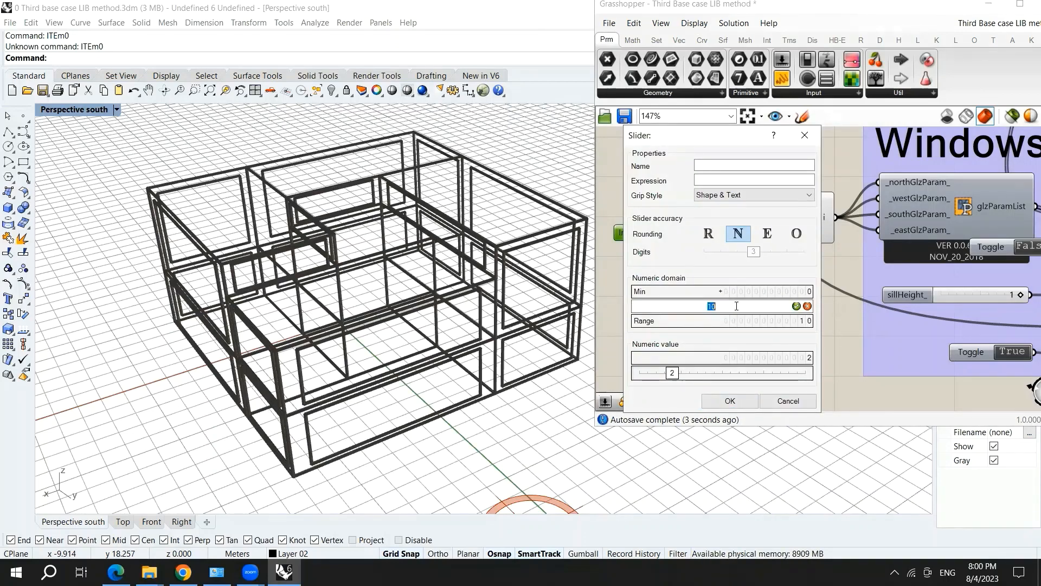
text(2)
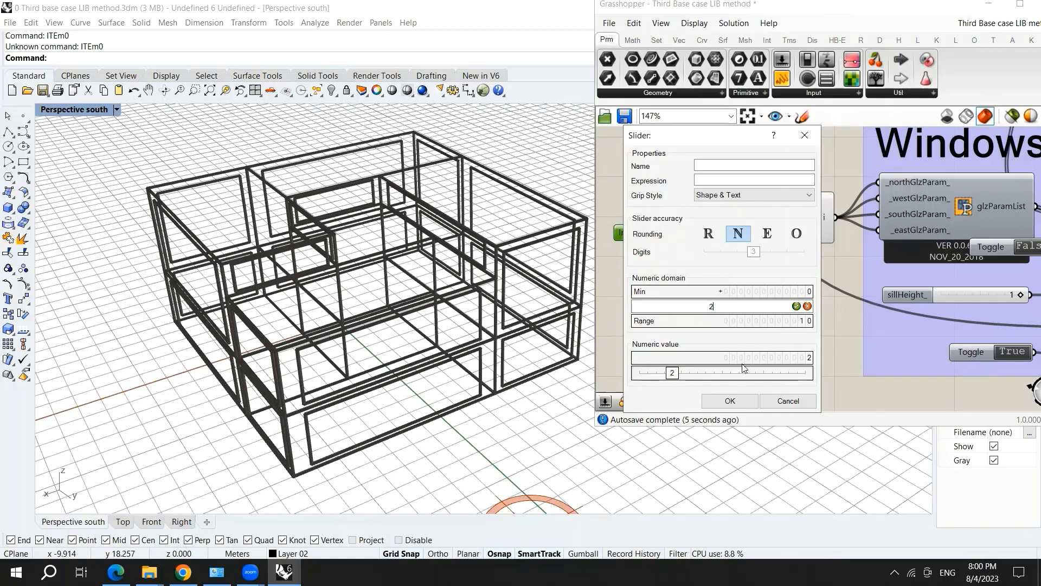
click(728, 401)
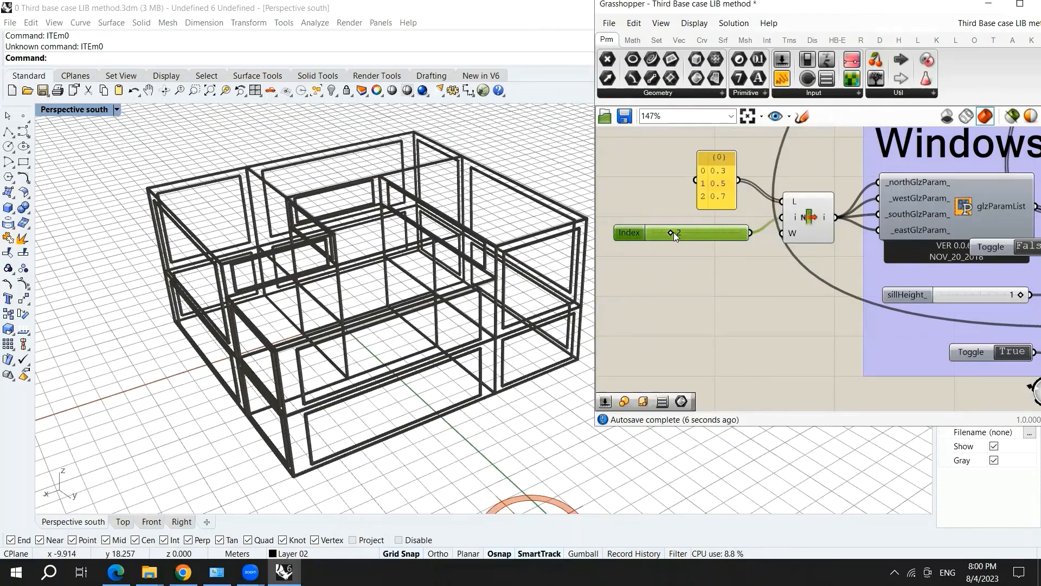
drag(674, 233, 737, 233)
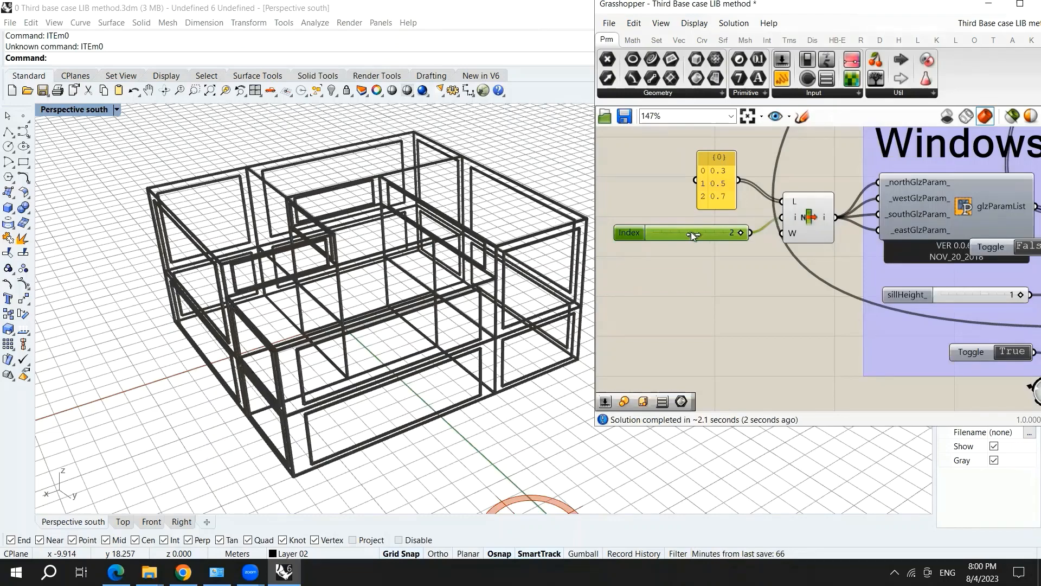
drag(737, 233, 697, 233)
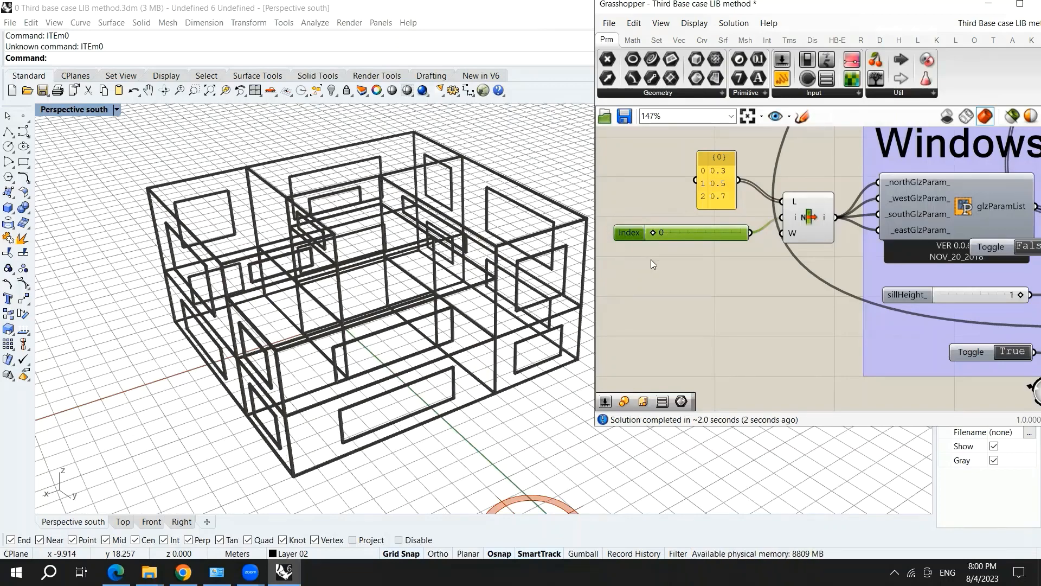
- Pan to the Honeybee Solve Adjacencies component with _findAdjc set to True
scroll(down, 3)
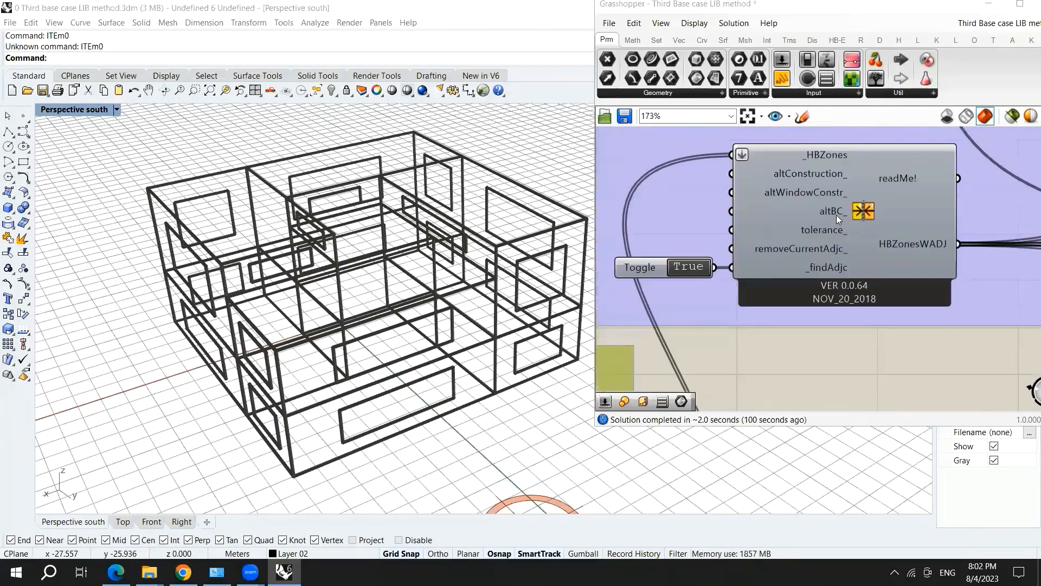
- Zoom out on the canvas while the windows, then floors, outputs feed the orange Custom Preview
scroll(down, 3)
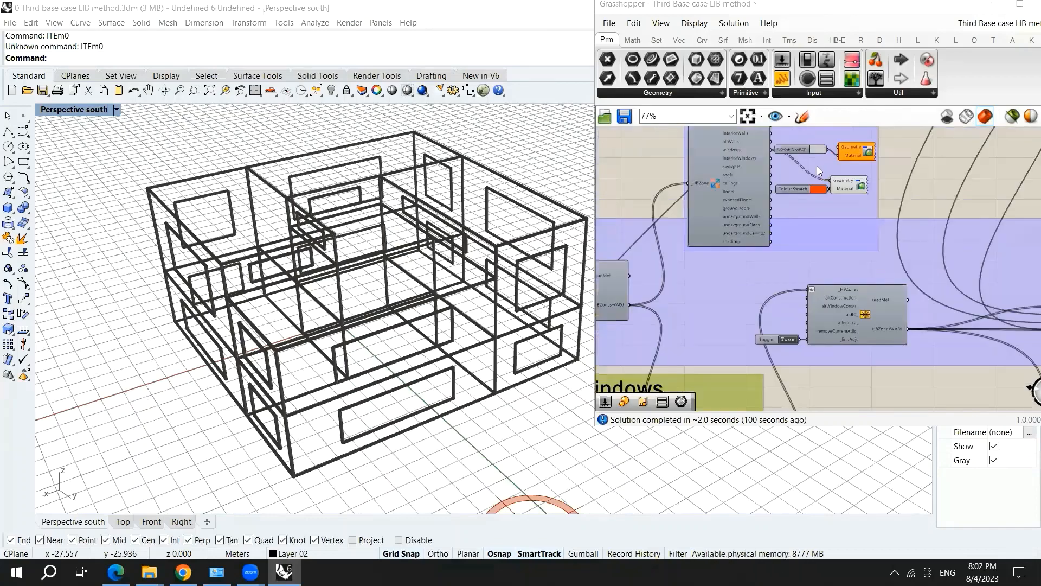
scroll(down, 3)
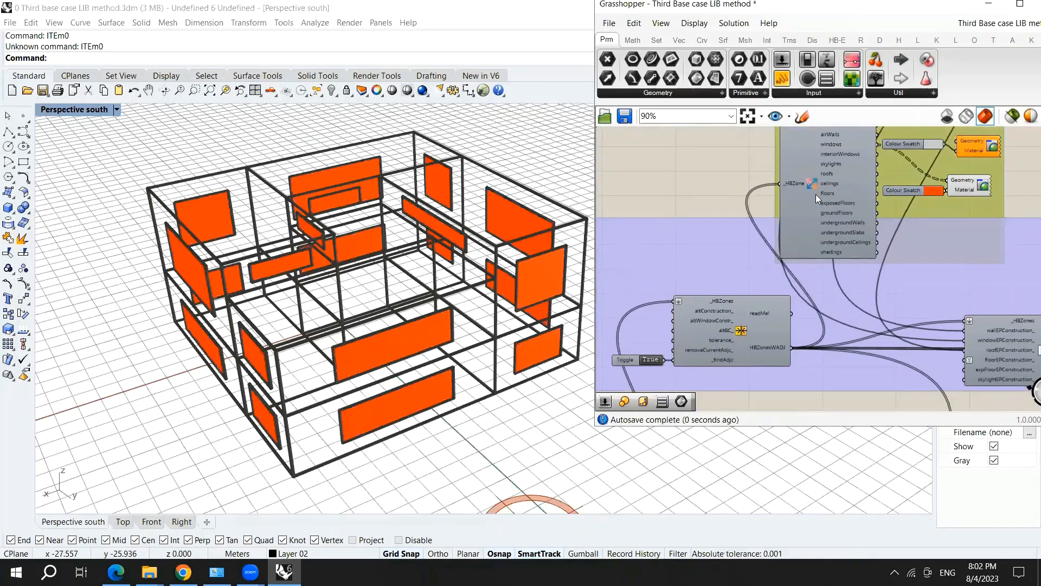
mouse_move(816, 183)
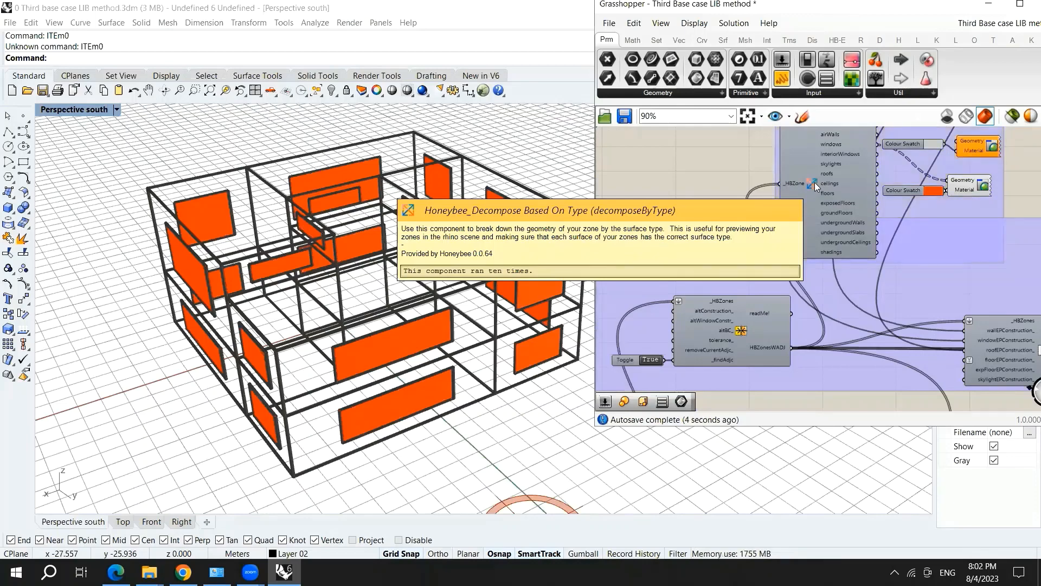
scroll(down, 3)
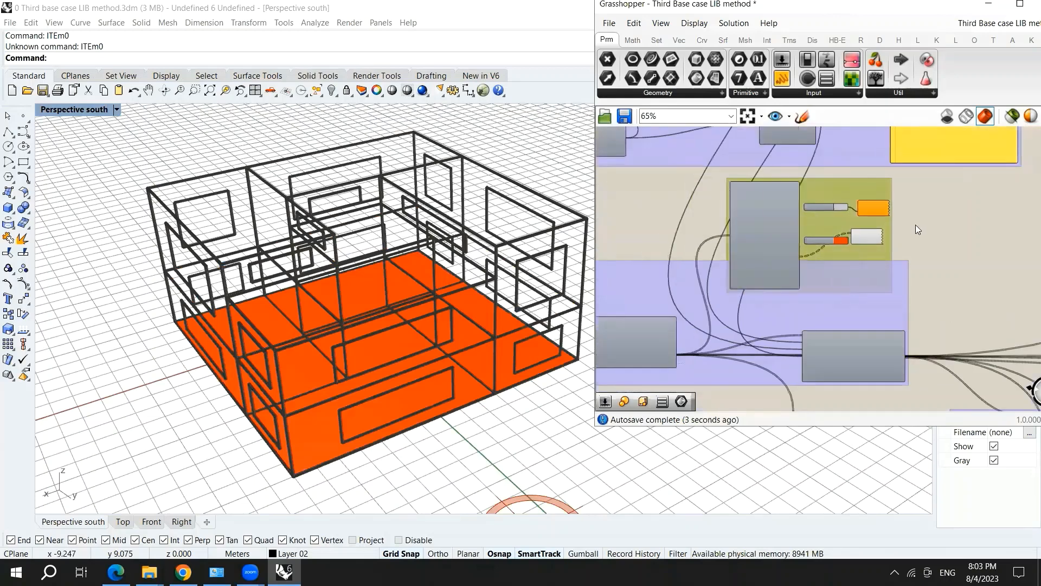
scroll(down, 3)
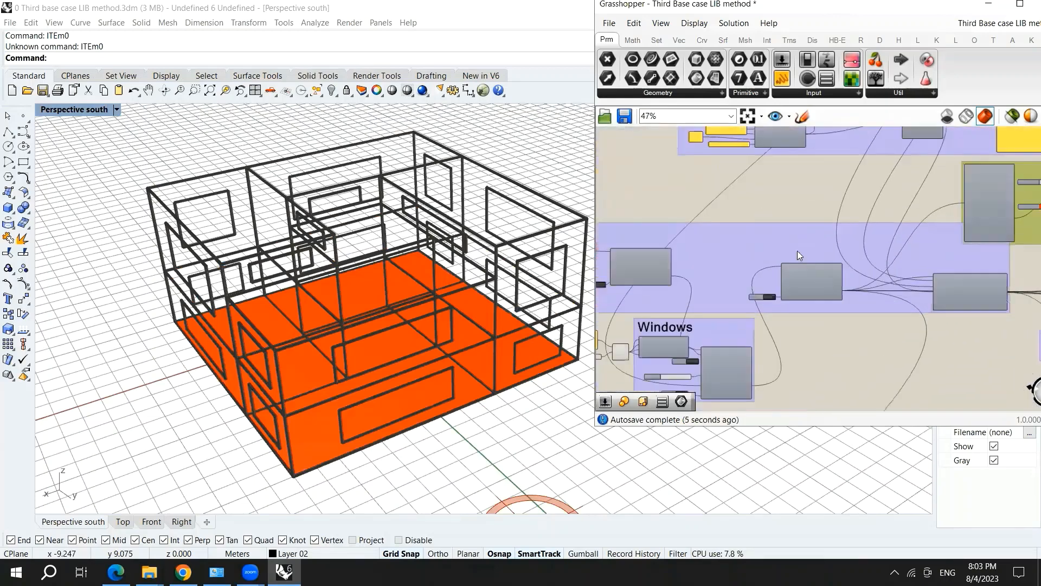
mouse_move(853, 19)
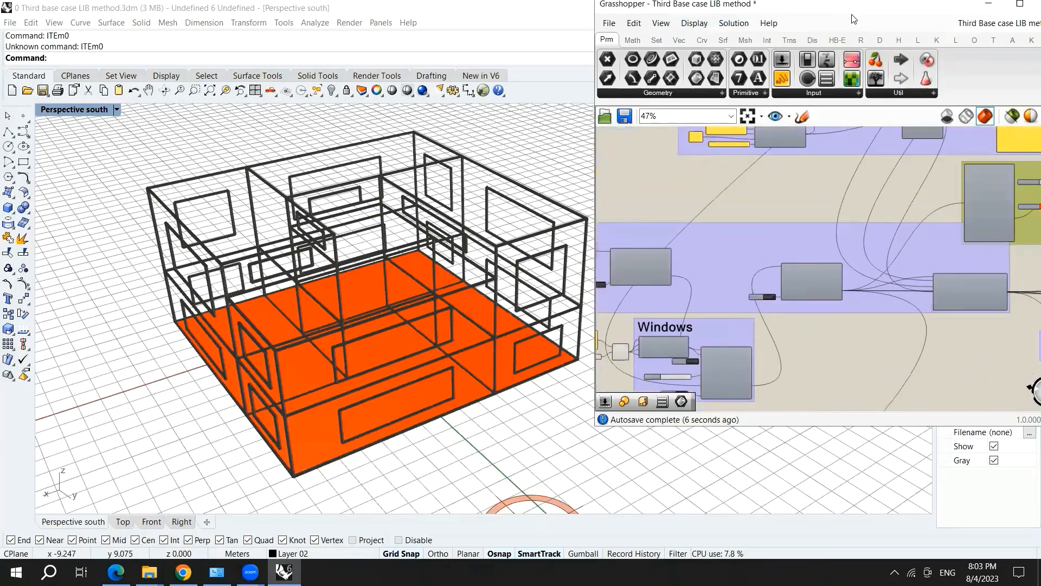